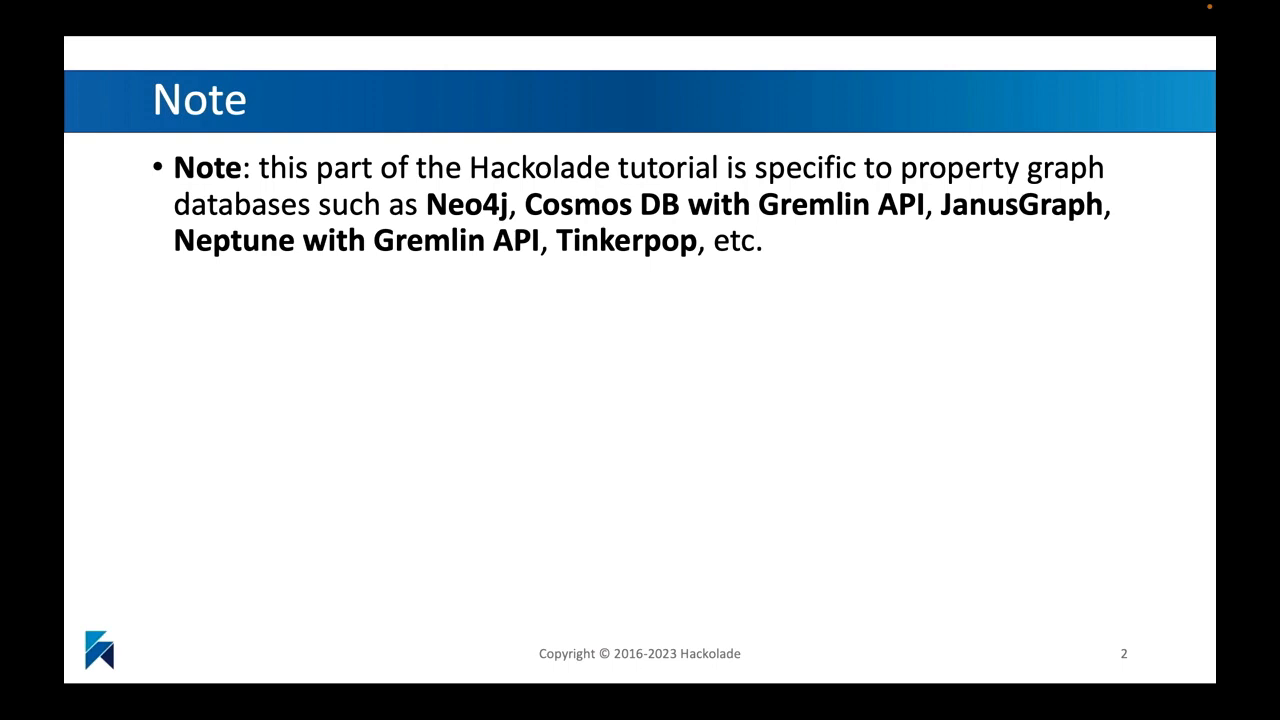
Advance the slideshow to slide 4, 'About property graph databases'
key("right")
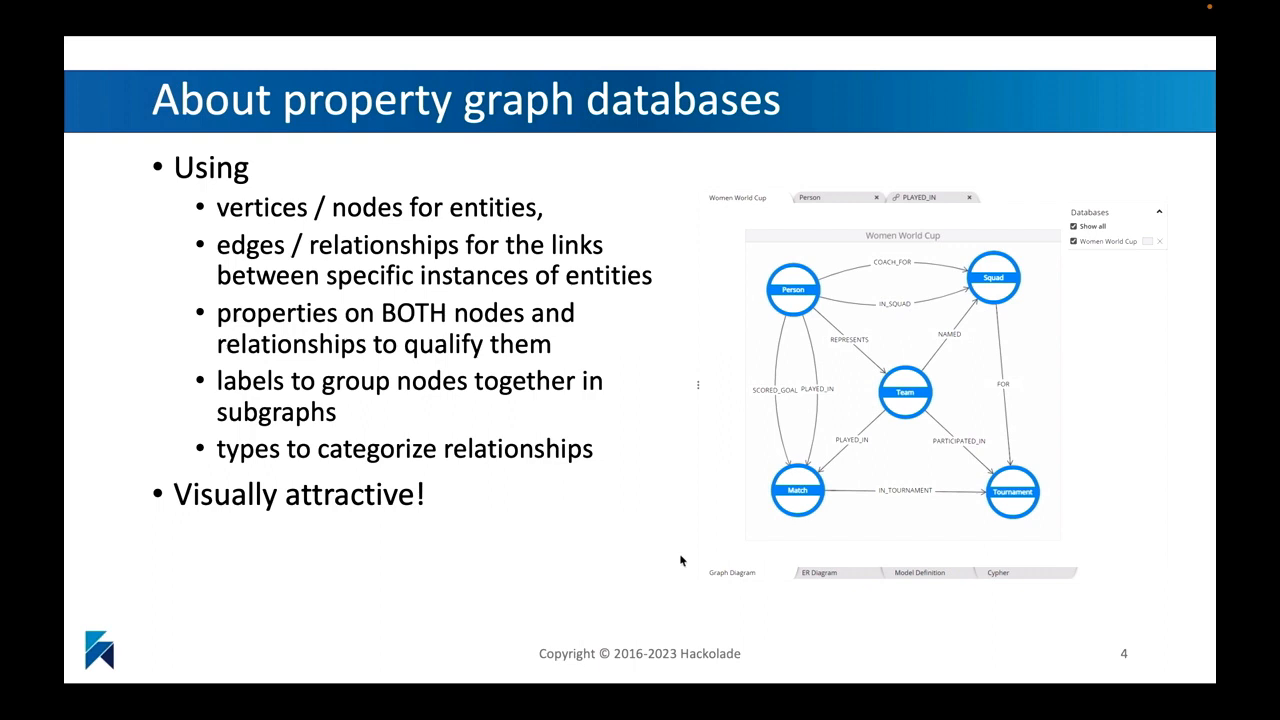
Advance to slide 5, 'Graphs can be represented in an ERD'
key("right")
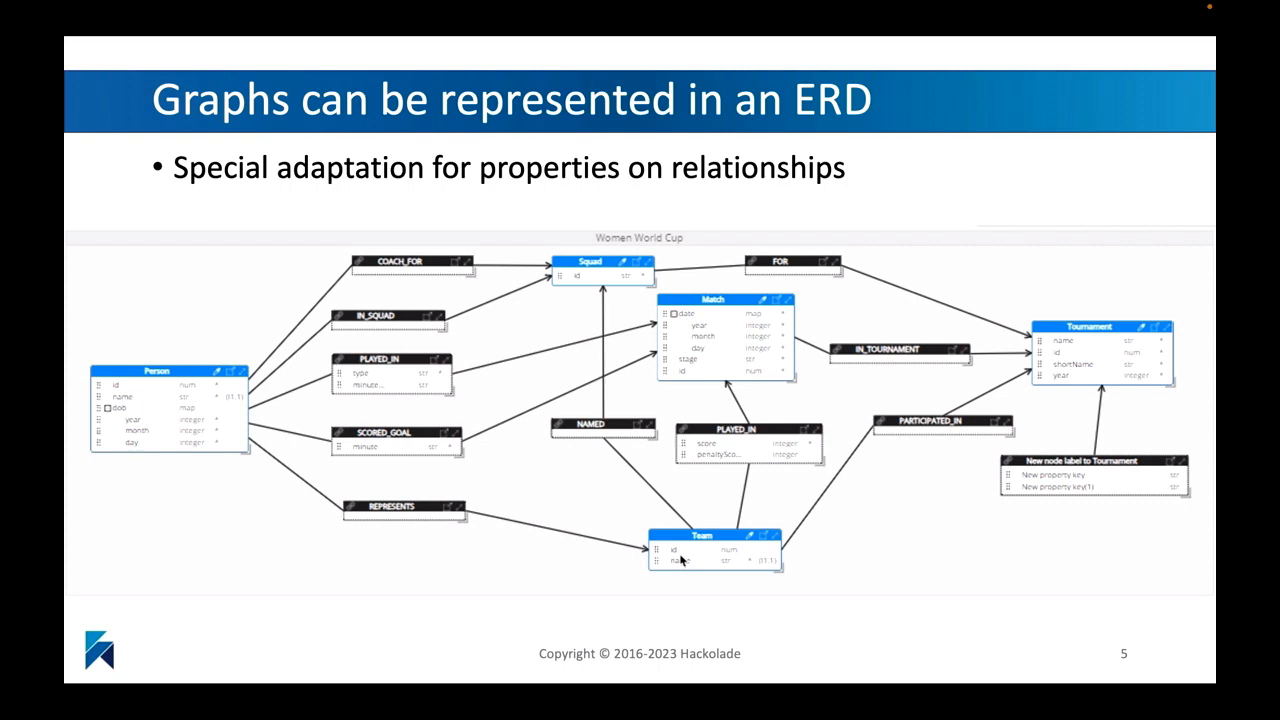
key("right")
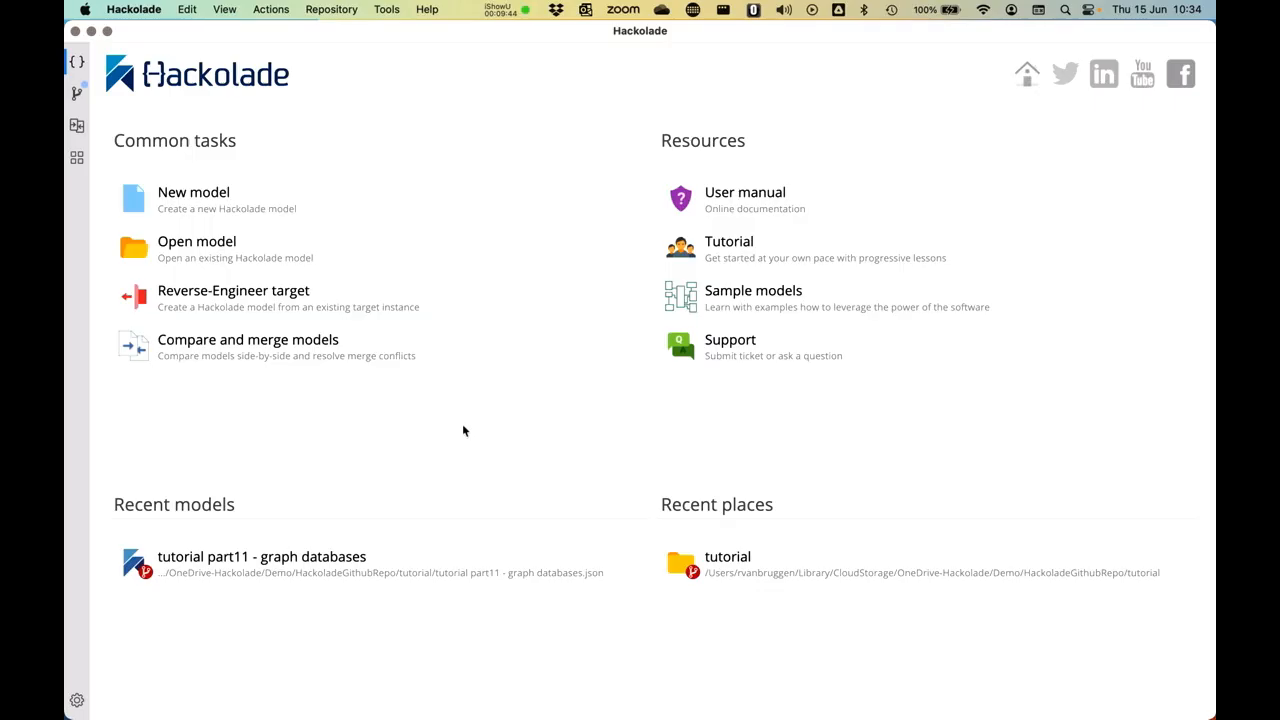
mouse_move(408, 93)
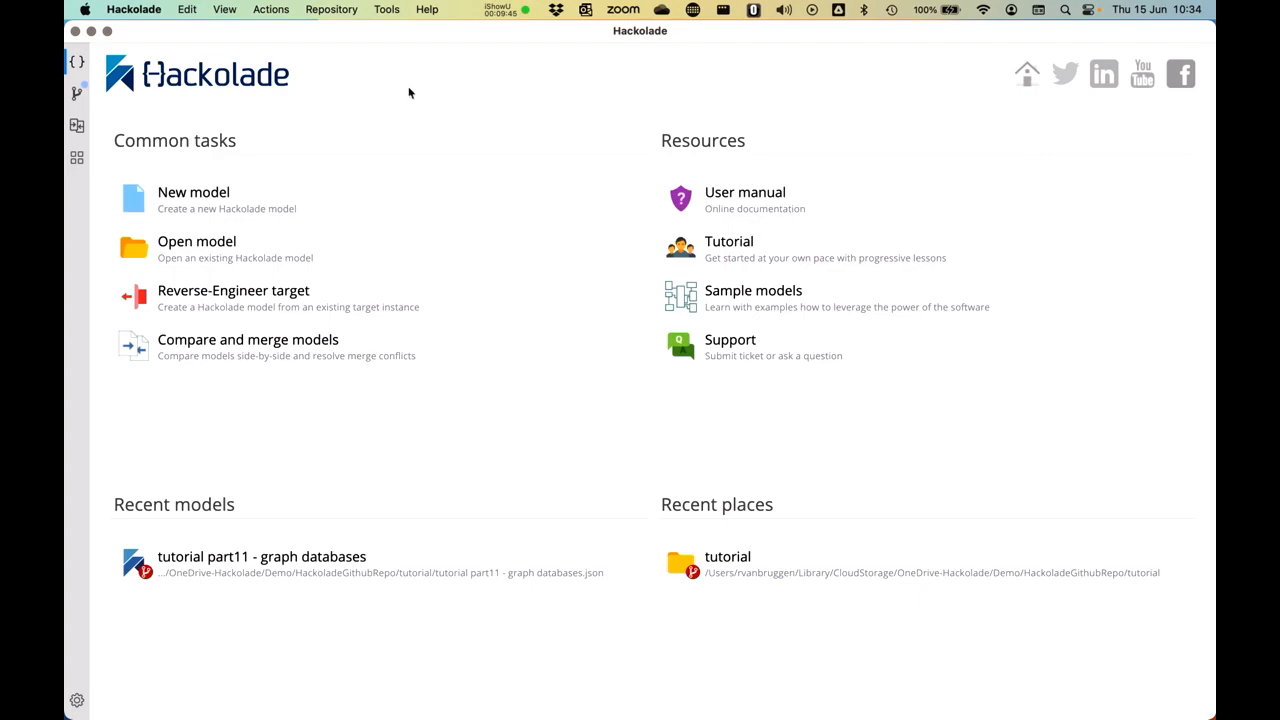
Create a Neo4j model with database 'tutorial' and node labels person and City
left_click(193, 199)
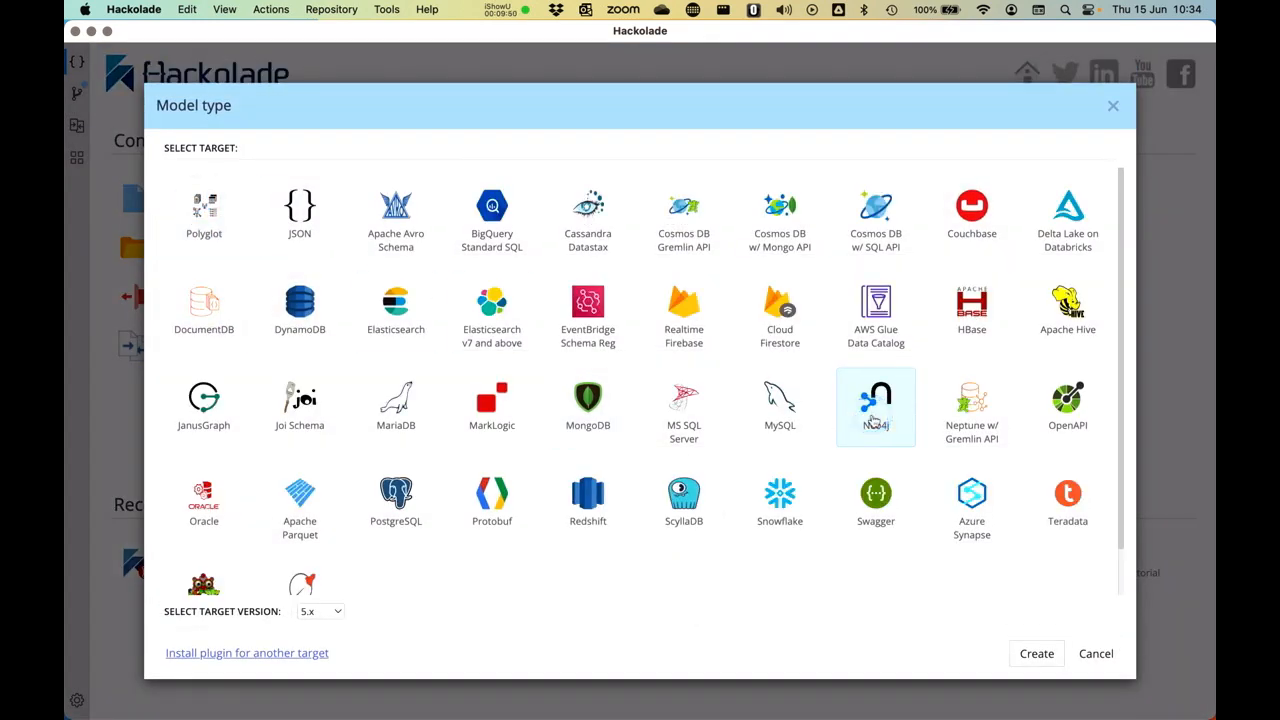
left_click(1036, 653)
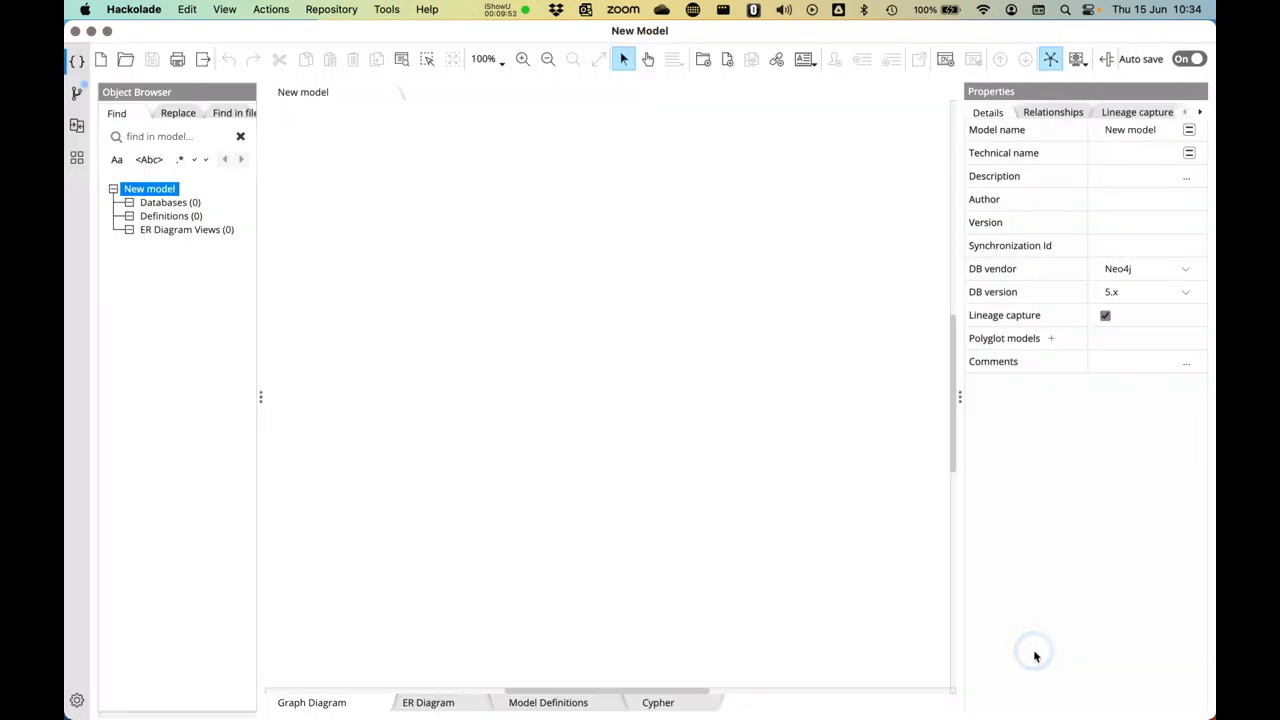
mouse_move(555, 247)
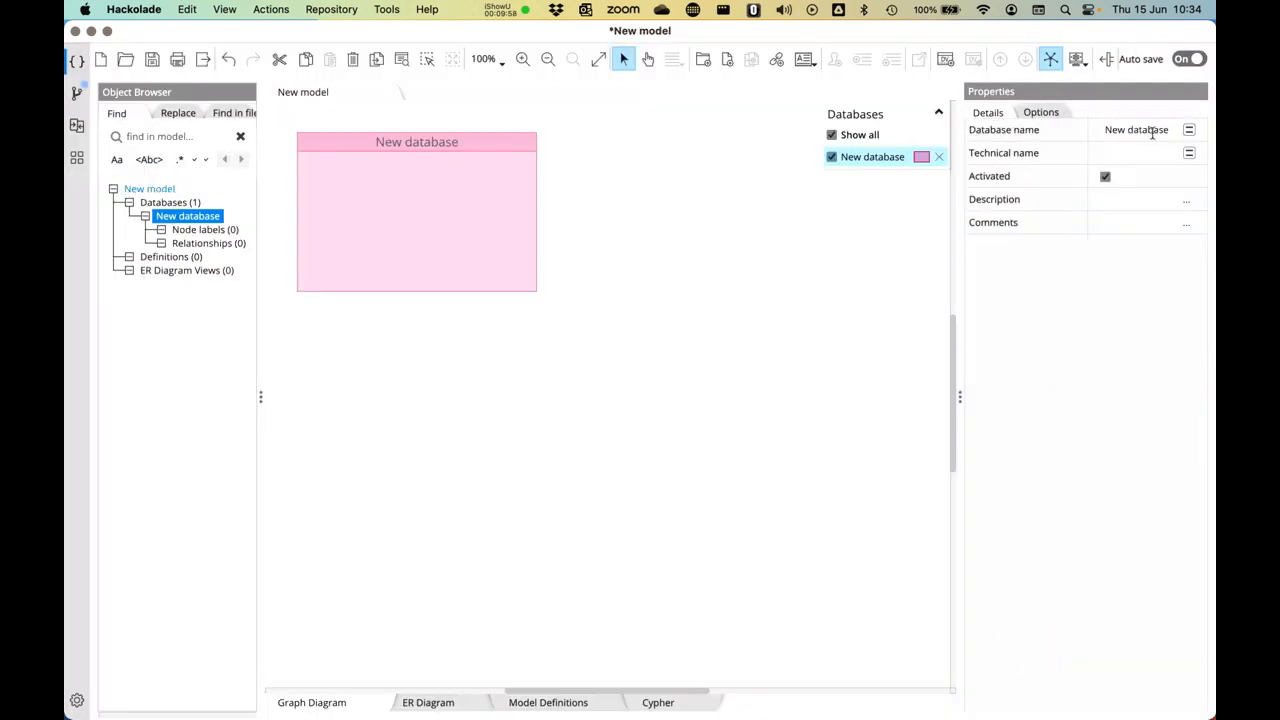
type("tutorial")
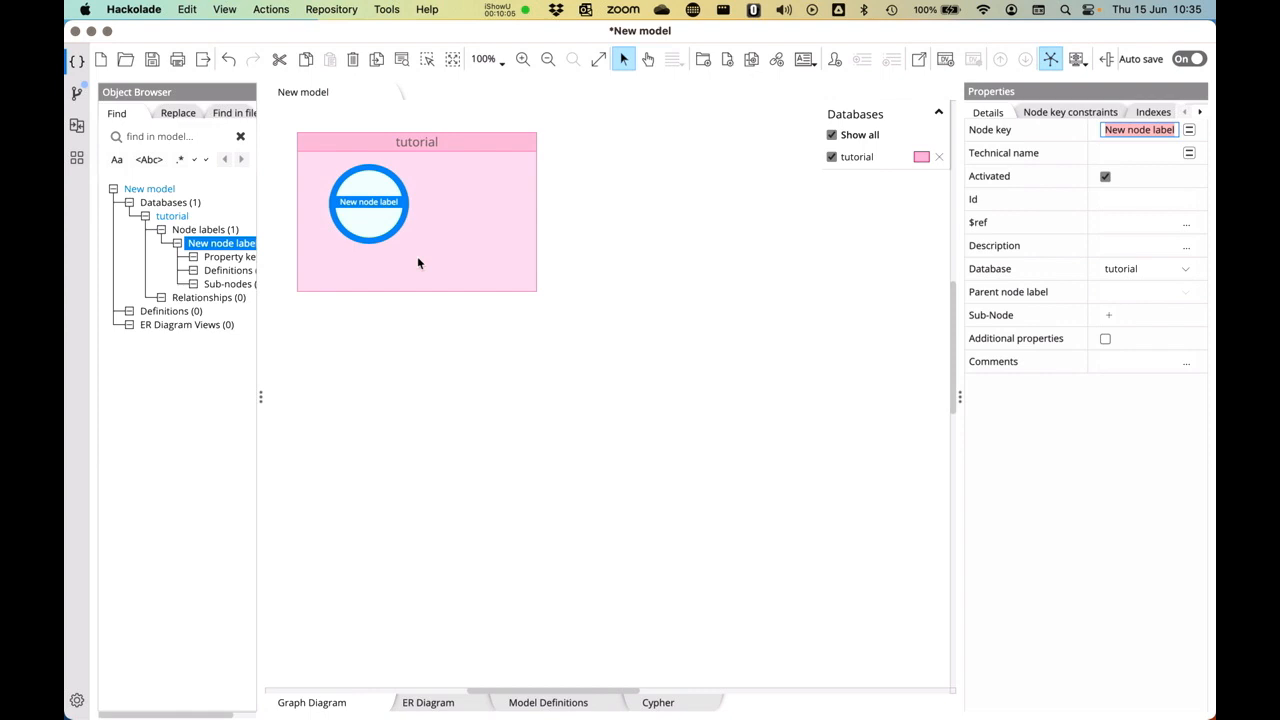
type("person")
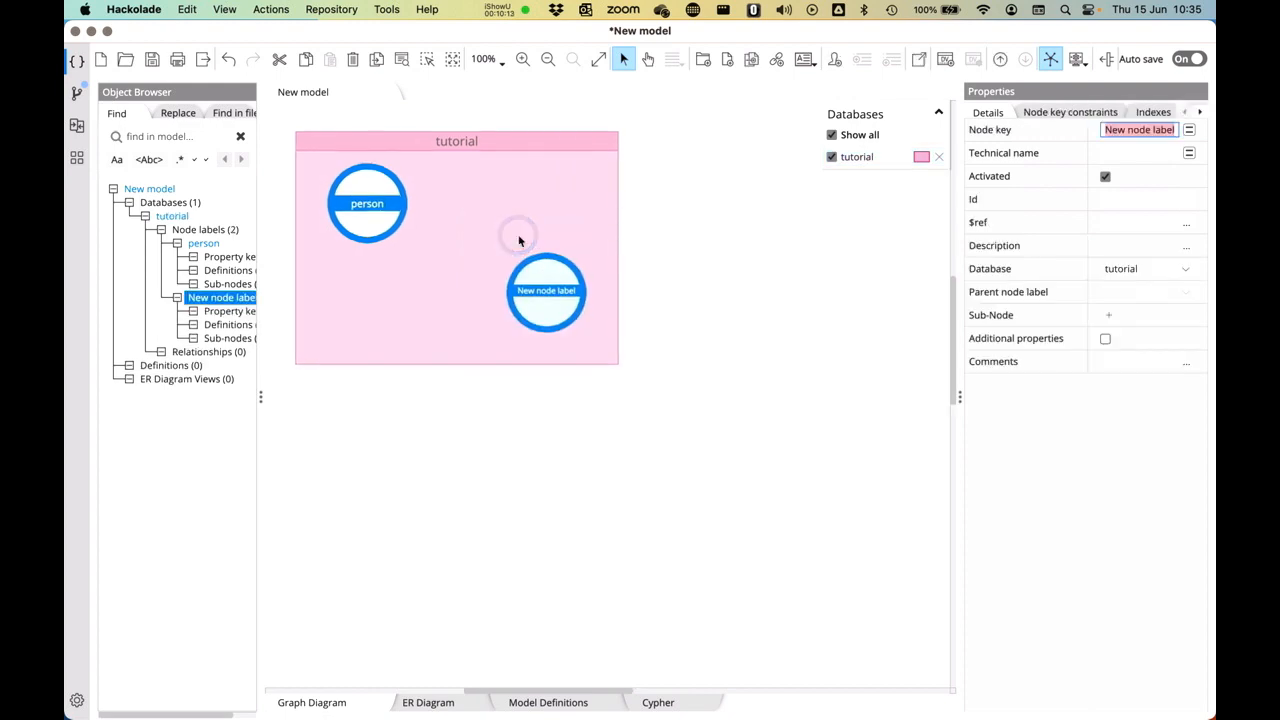
type("City")
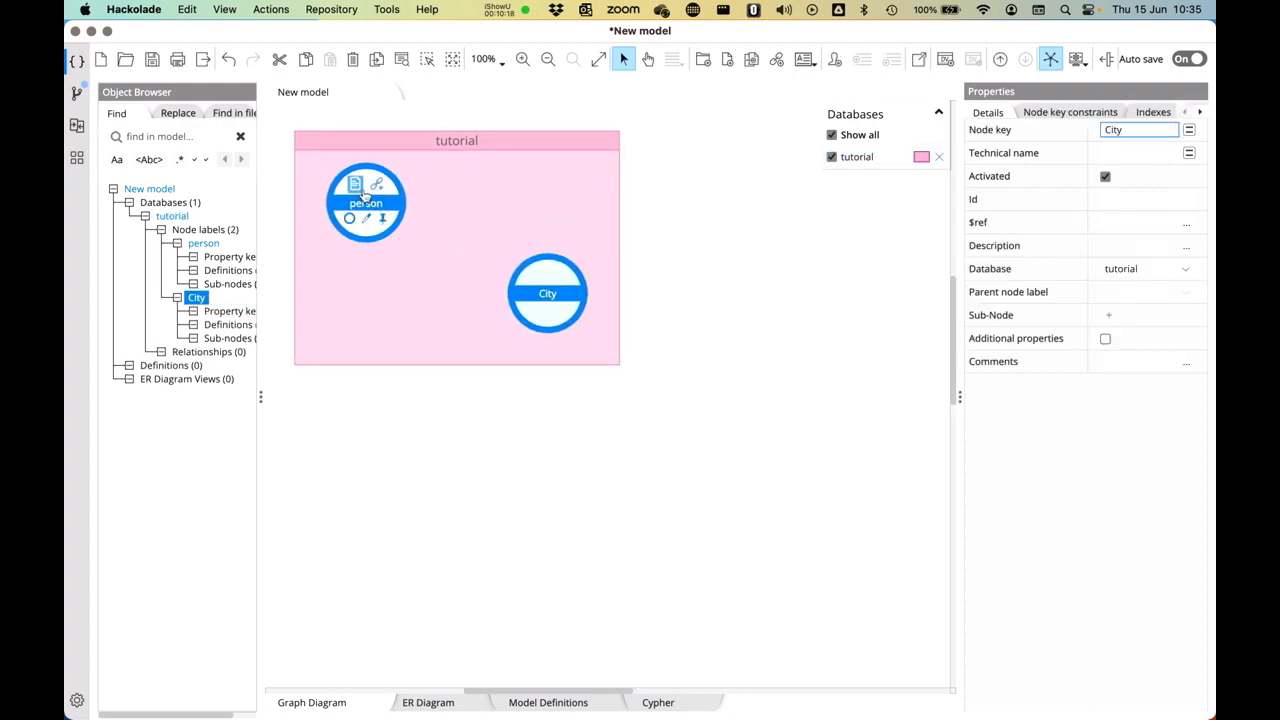
left_click(366, 202)
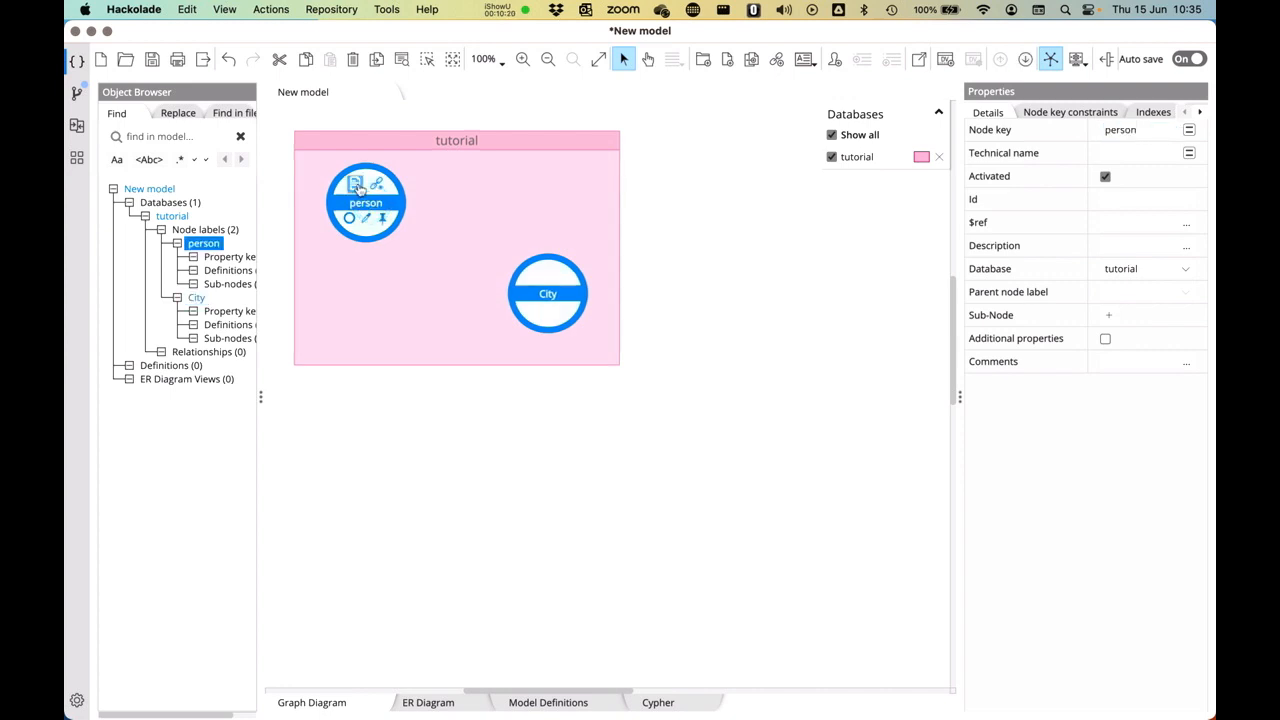
Add id and name property keys to the person node label
right_click(365, 202)
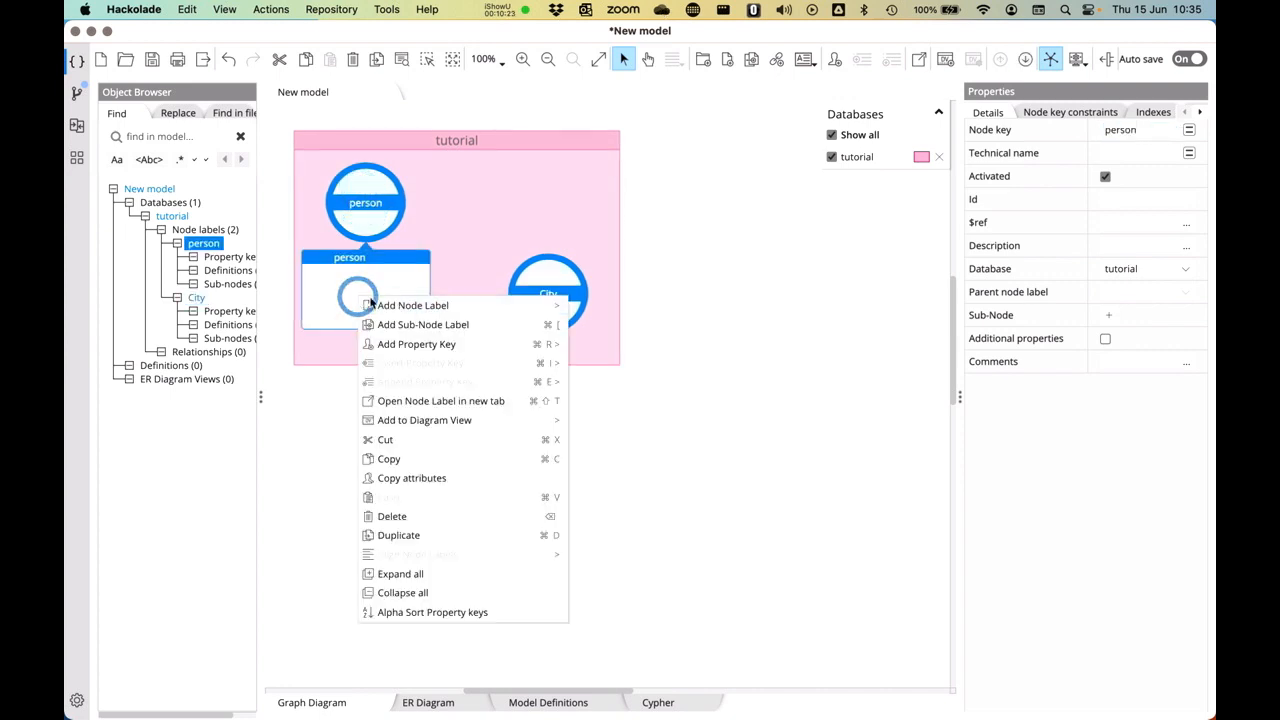
mouse_move(416, 344)
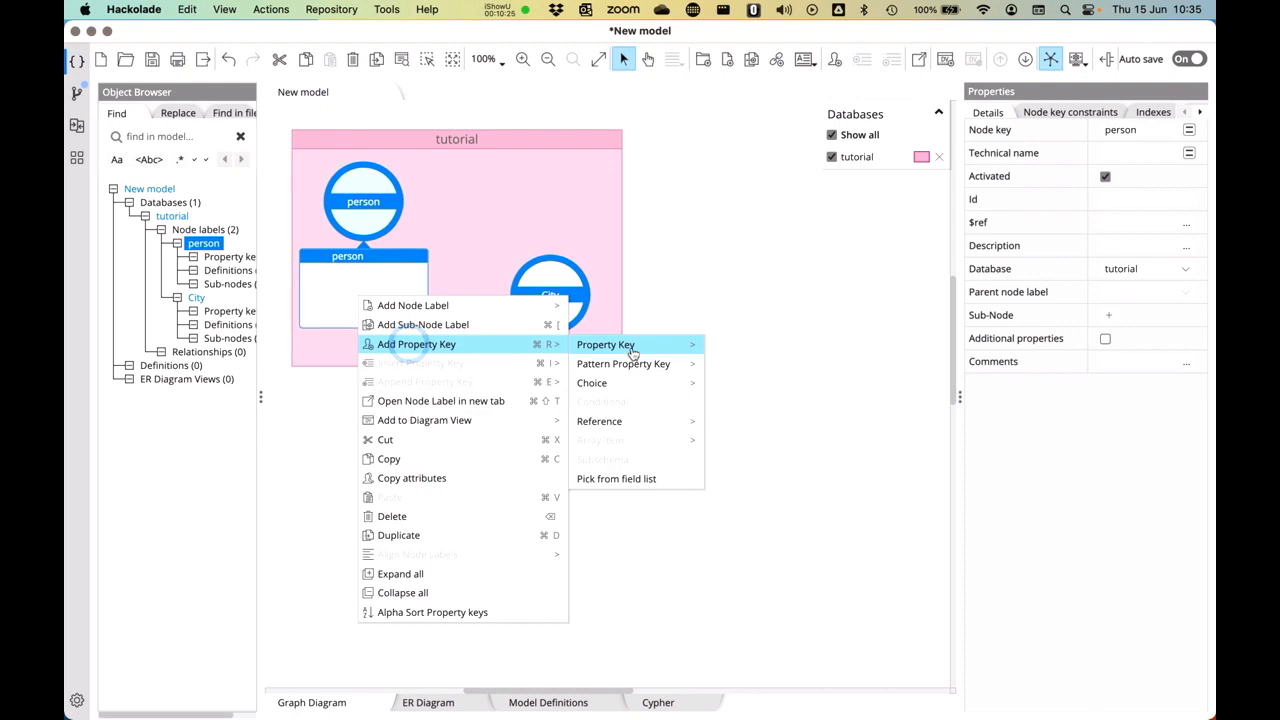
left_click(605, 344)
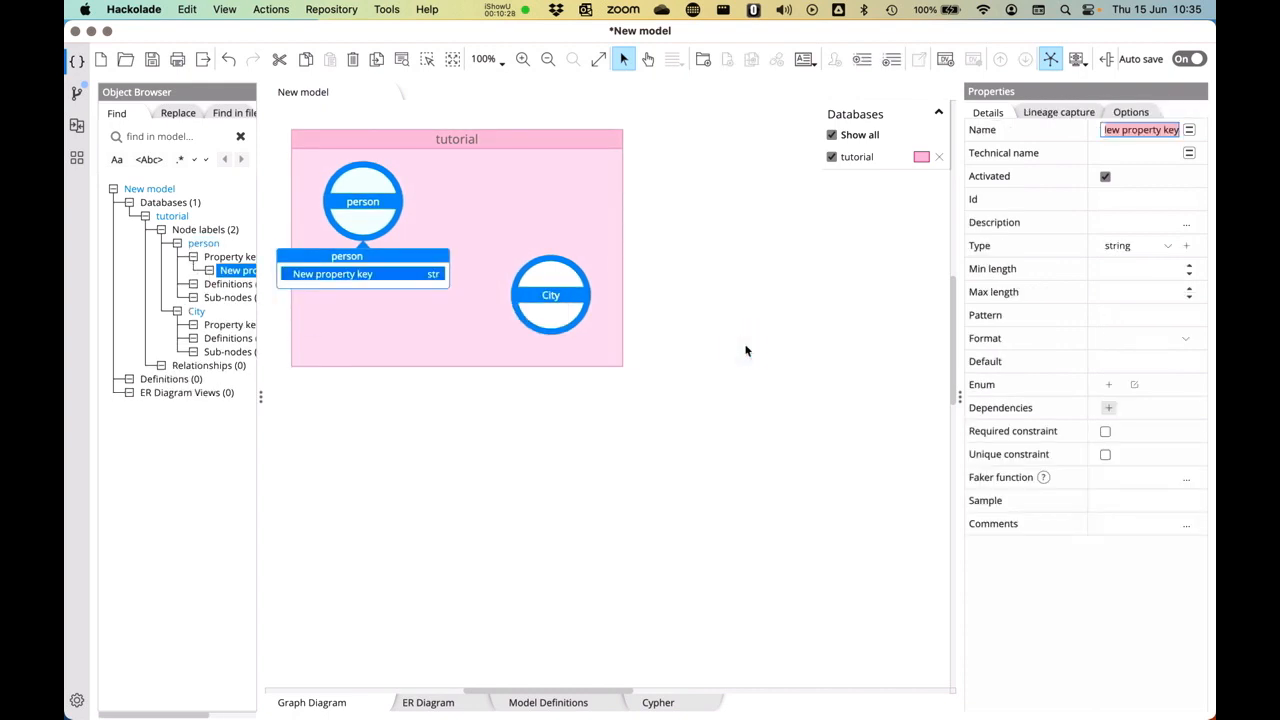
type("id")
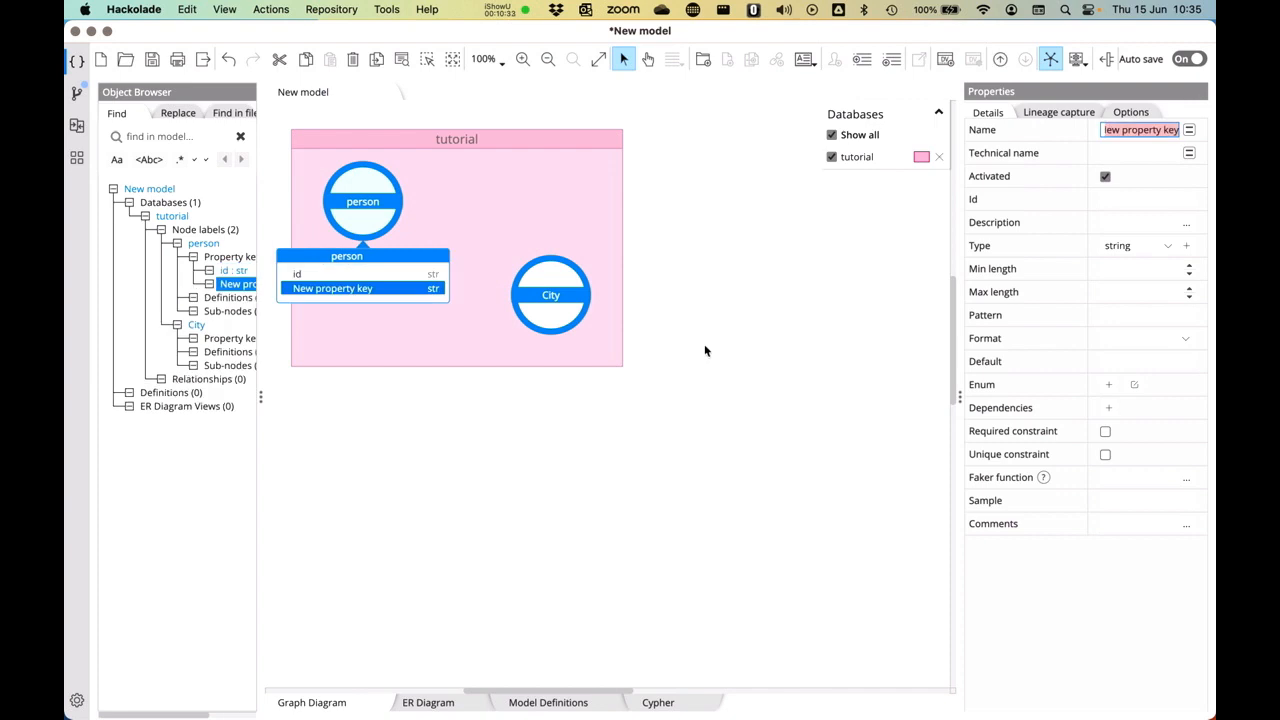
type("name")
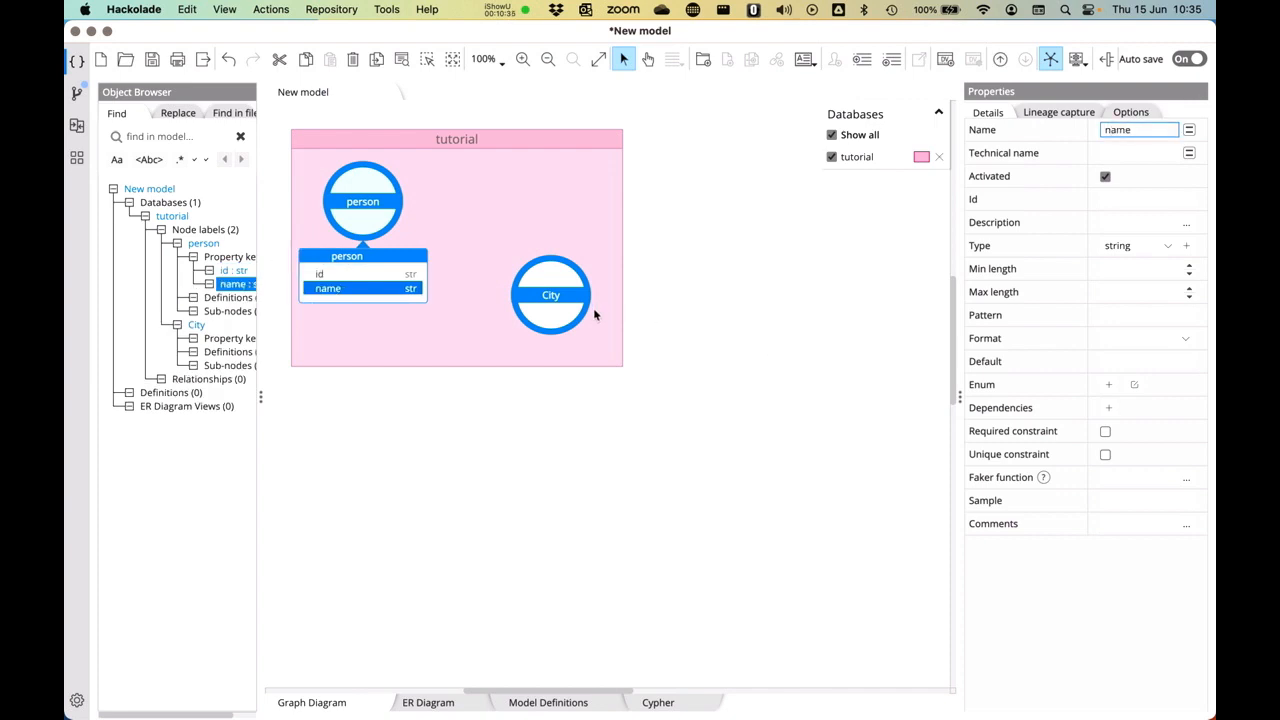
Add a string property key named name to the City node label
left_click(550, 294)
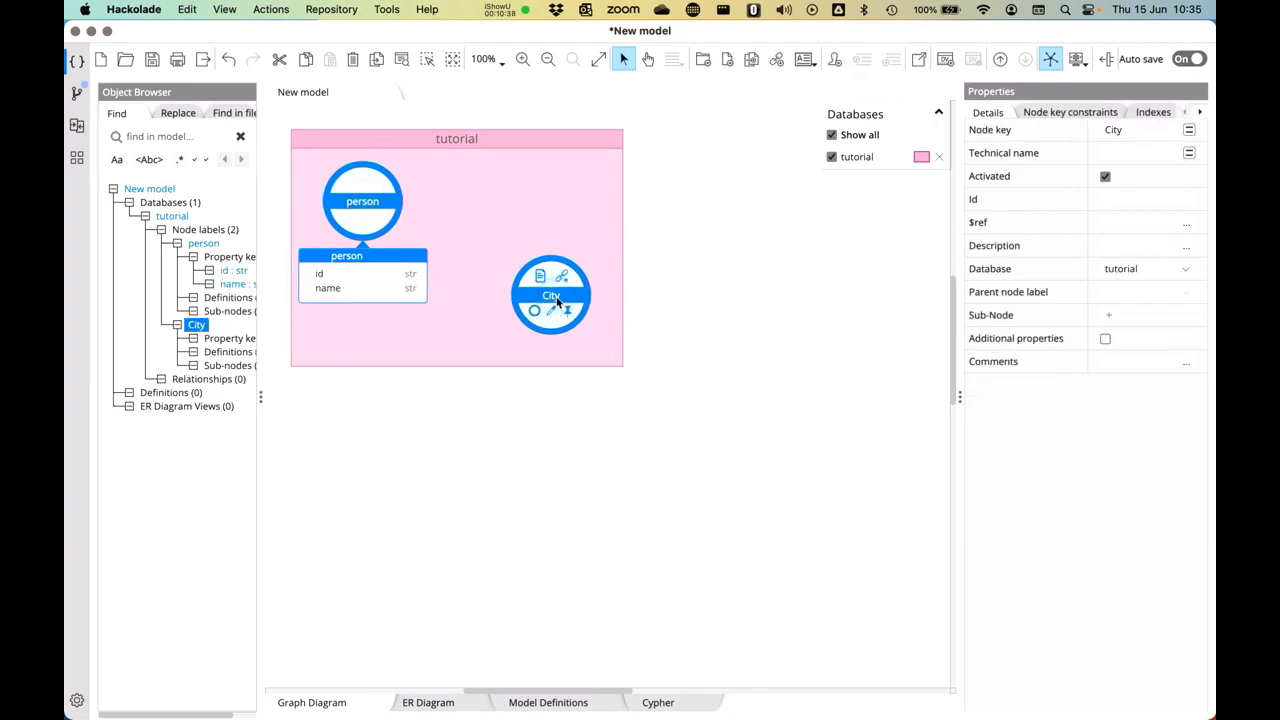
right_click(551, 295)
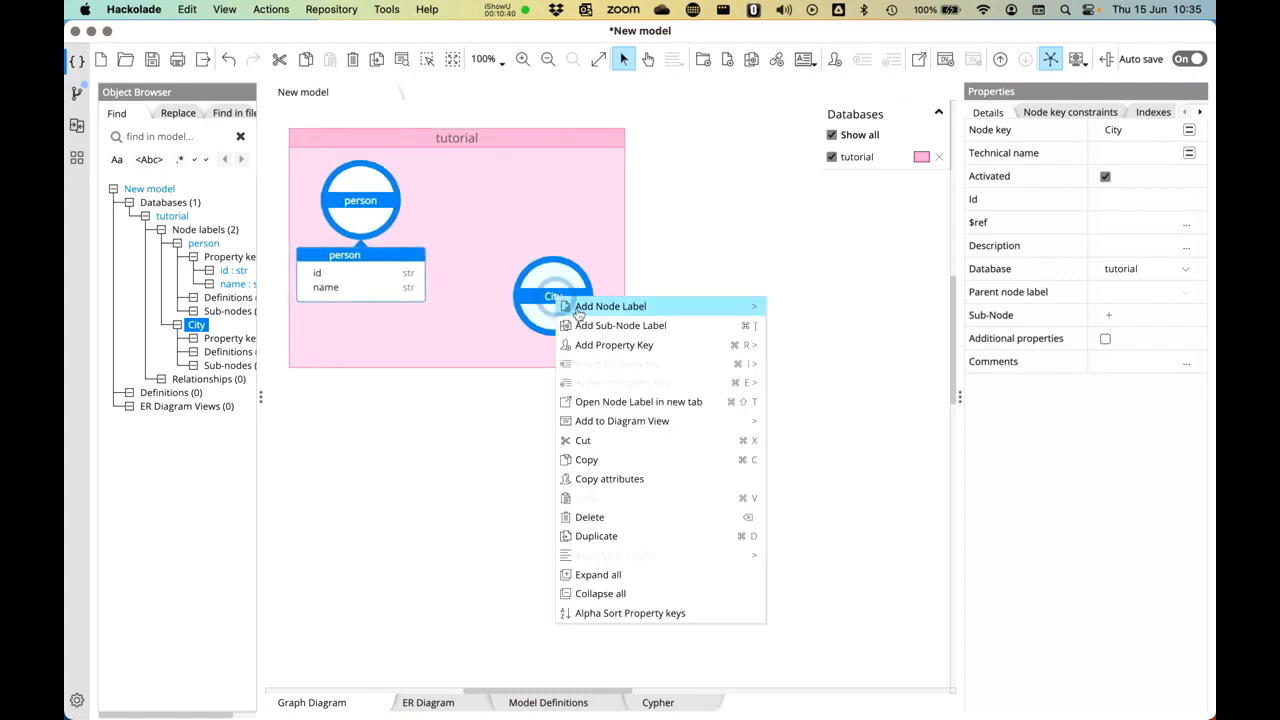
mouse_move(614, 345)
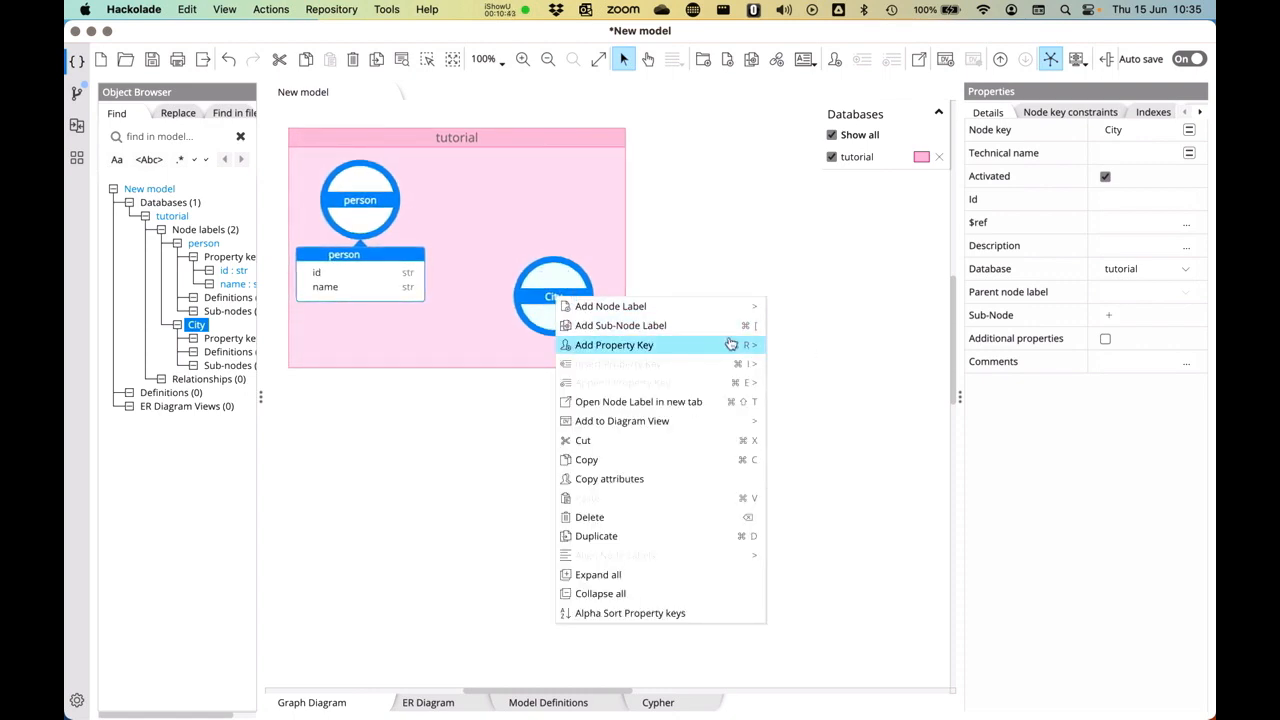
left_click(614, 344)
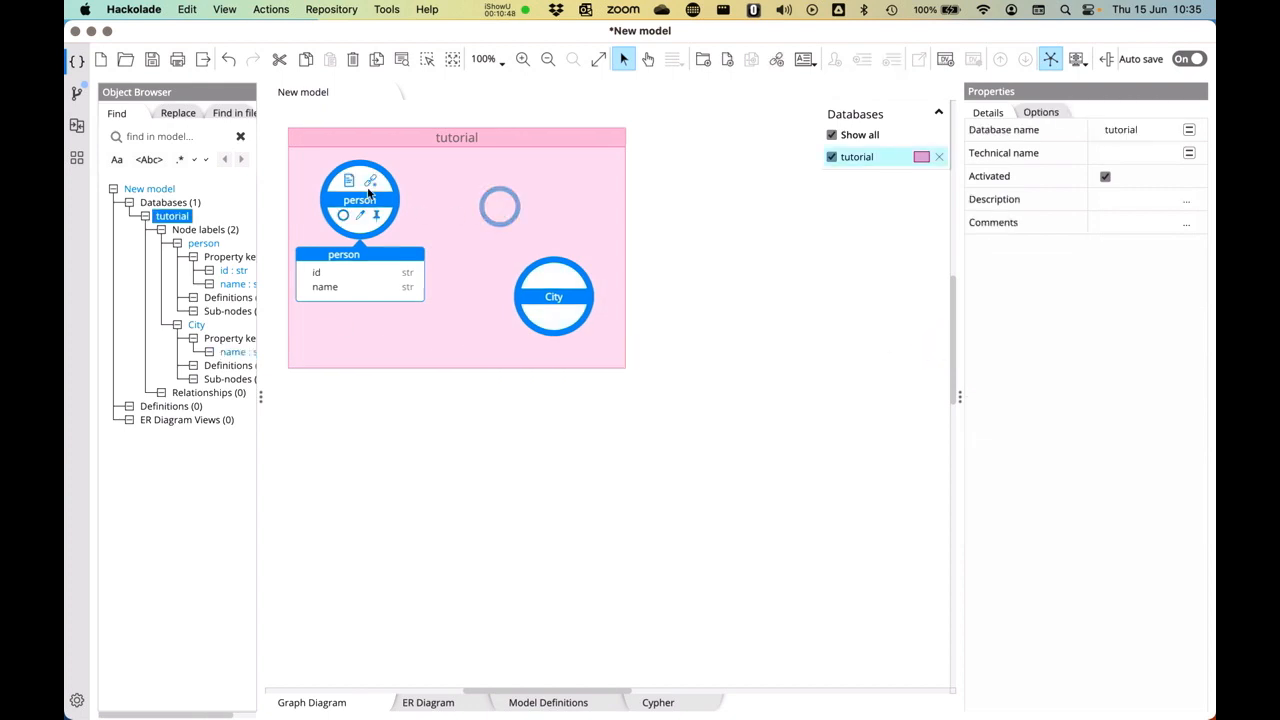
Draw a person-to-City relationship named LIVES_IN and show its property box
left_click_drag(360, 200, 553, 295)
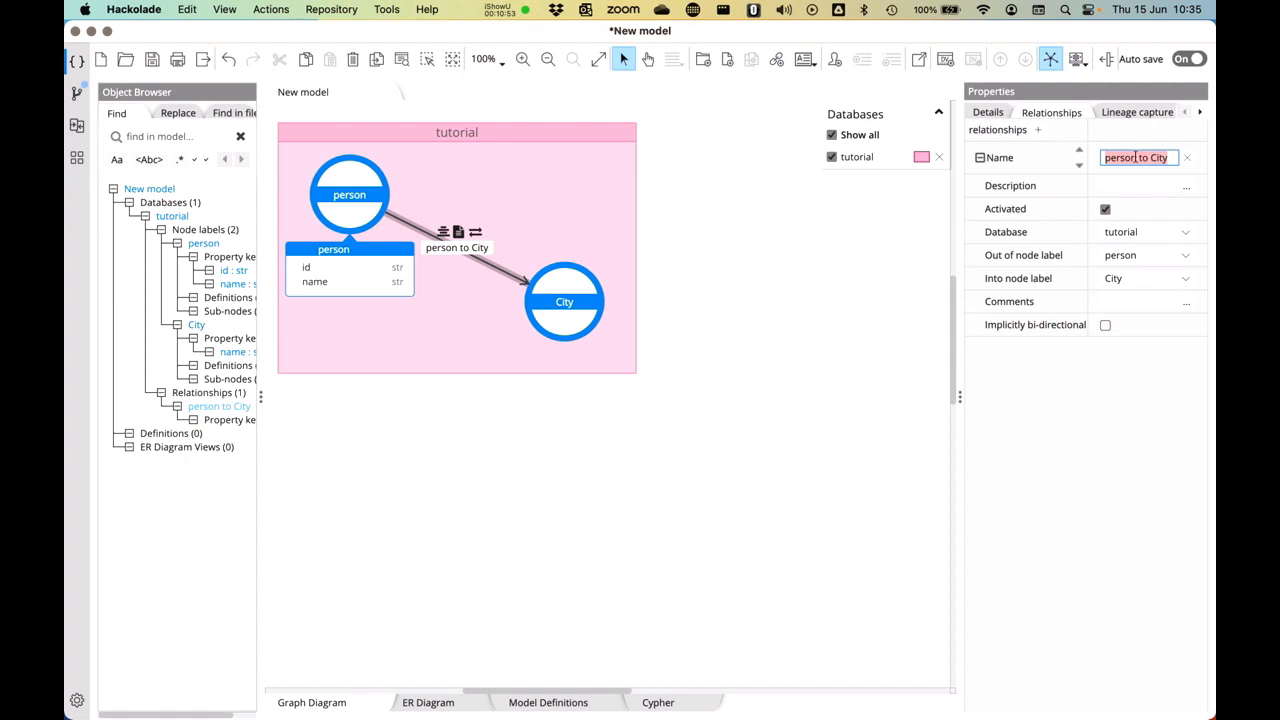
type("LIVES_IN")
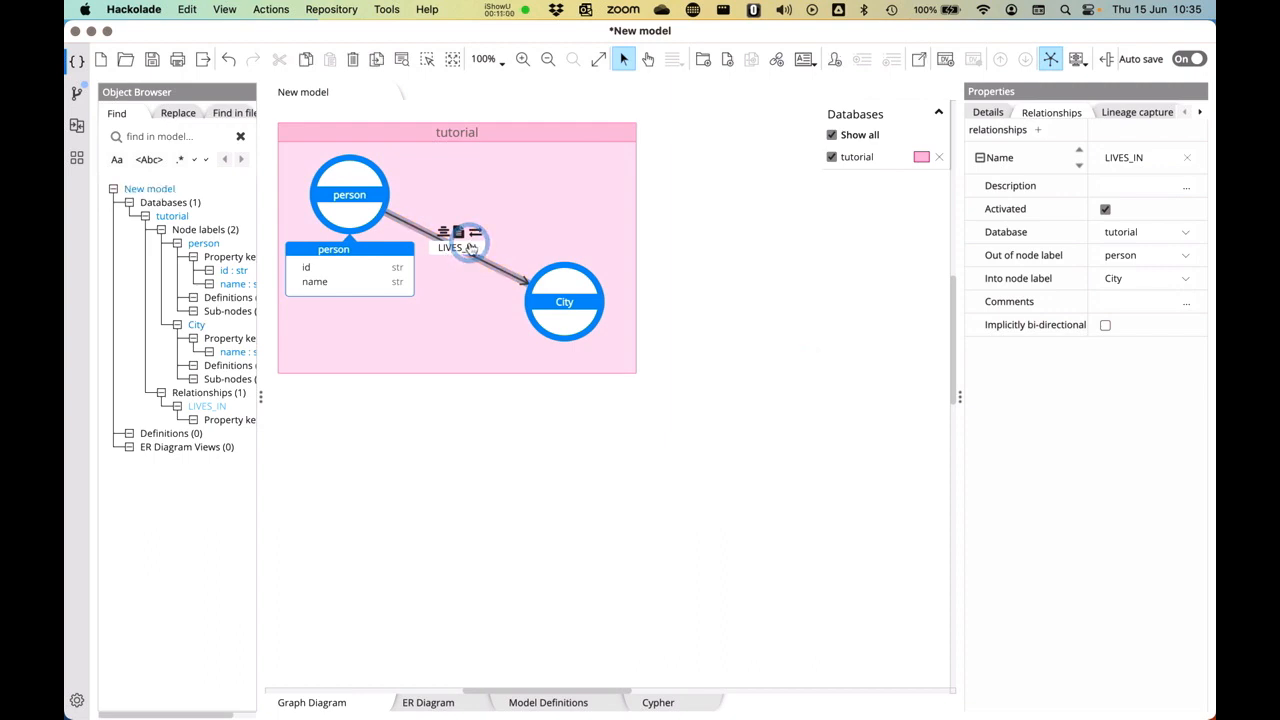
left_click(456, 238)
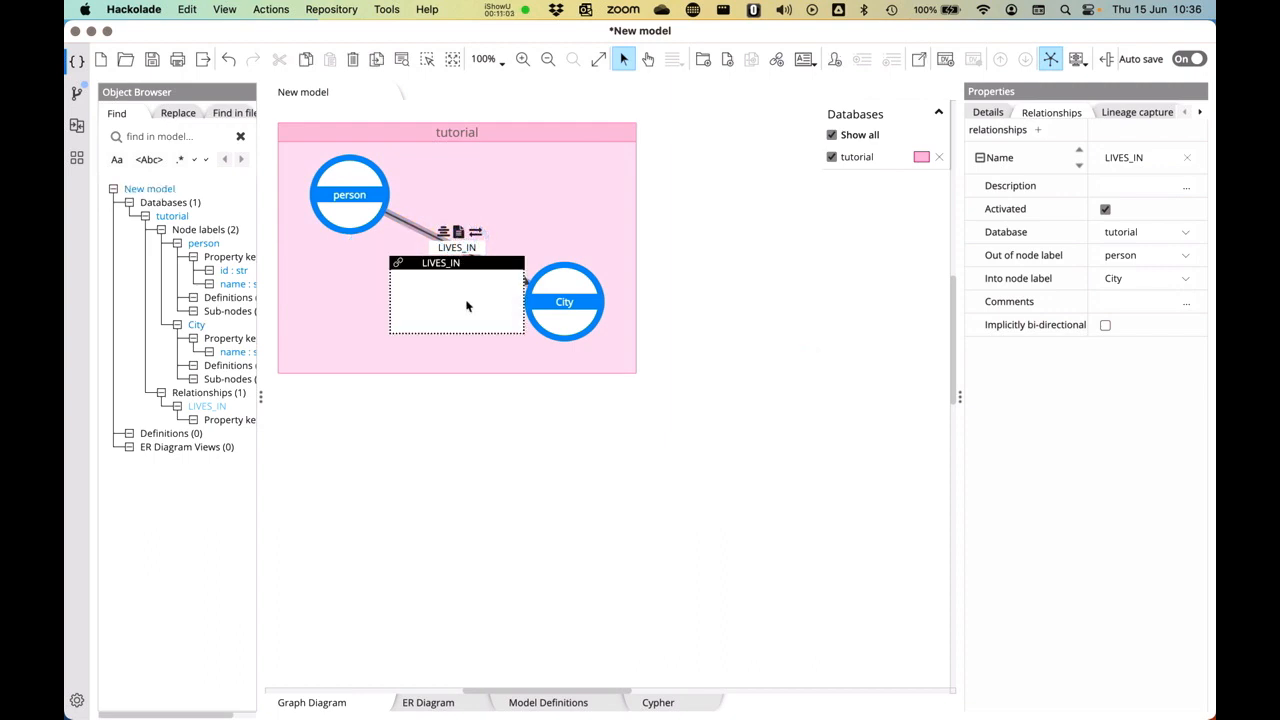
mouse_move(540, 217)
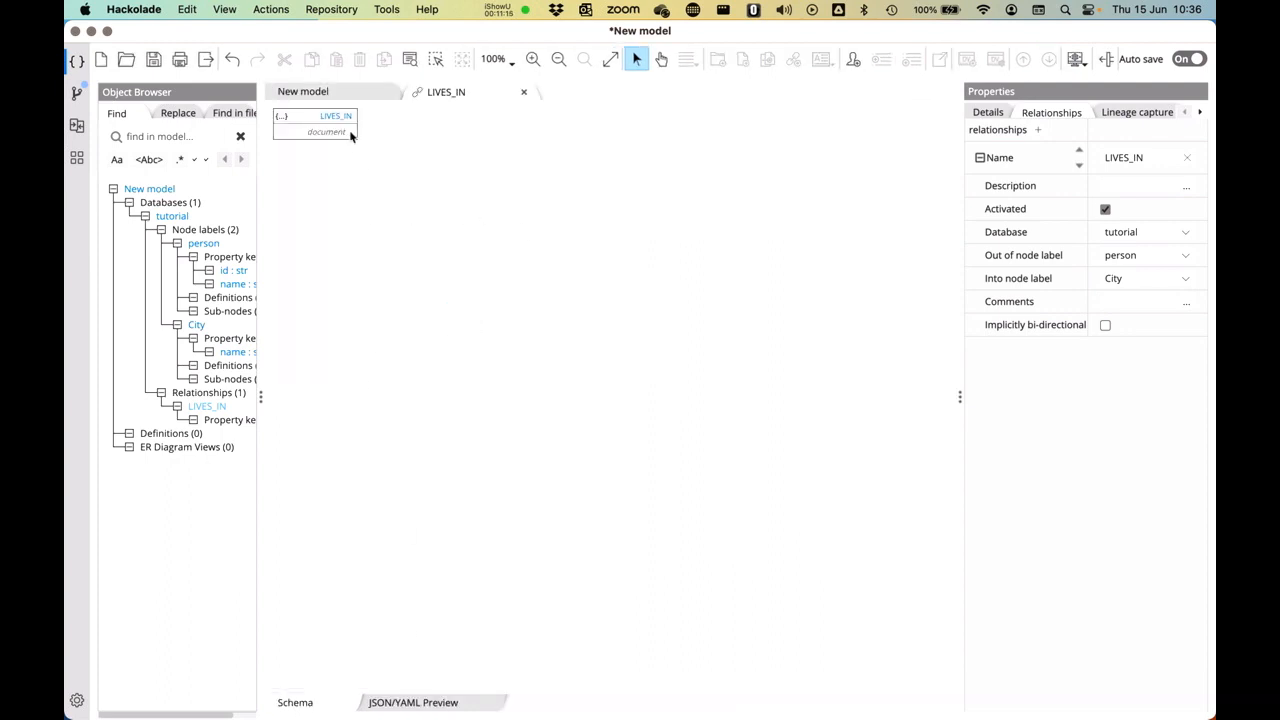
Give LIVES_IN a temporal property key 'since' with subtype date
right_click(315, 117)
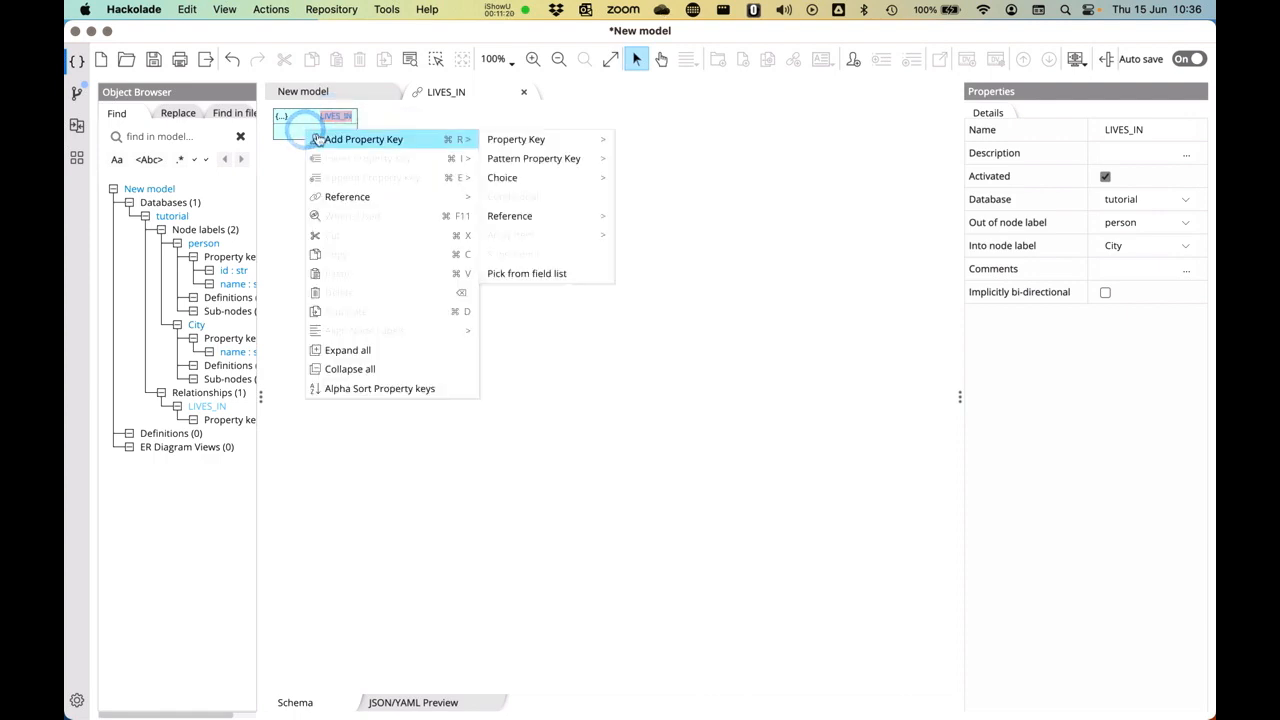
mouse_move(516, 139)
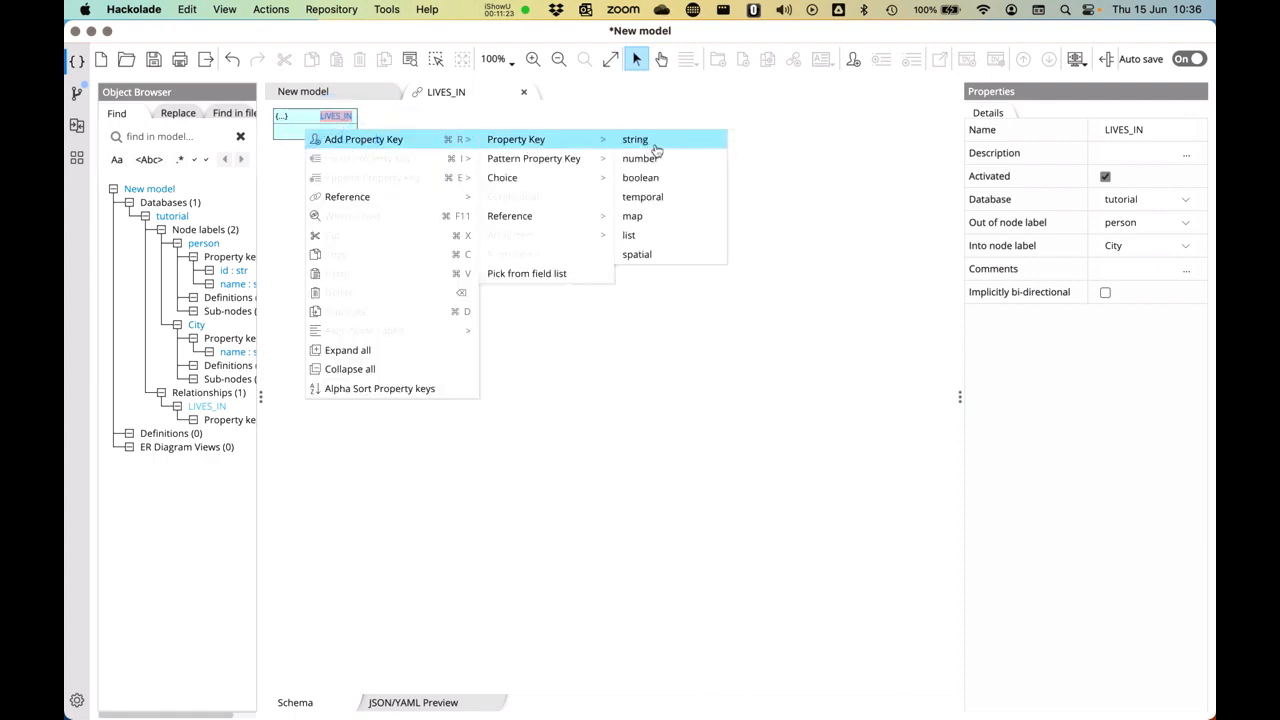
mouse_move(657, 177)
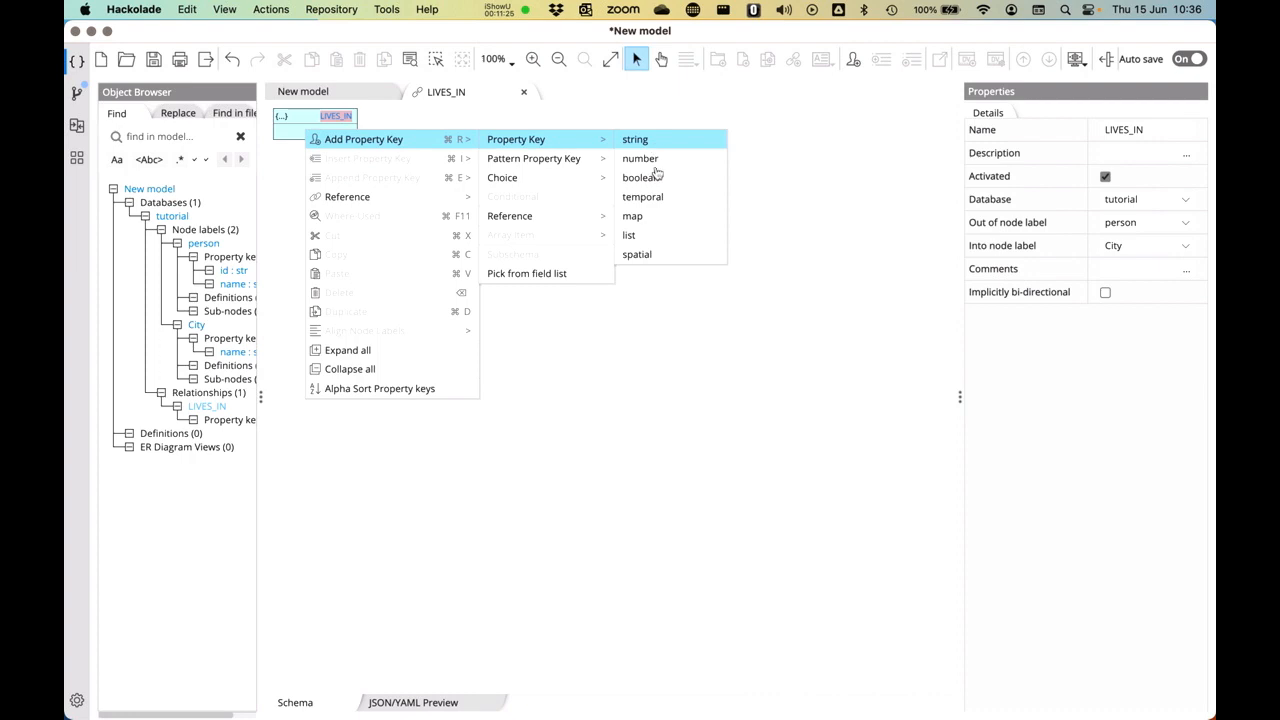
left_click(643, 196)
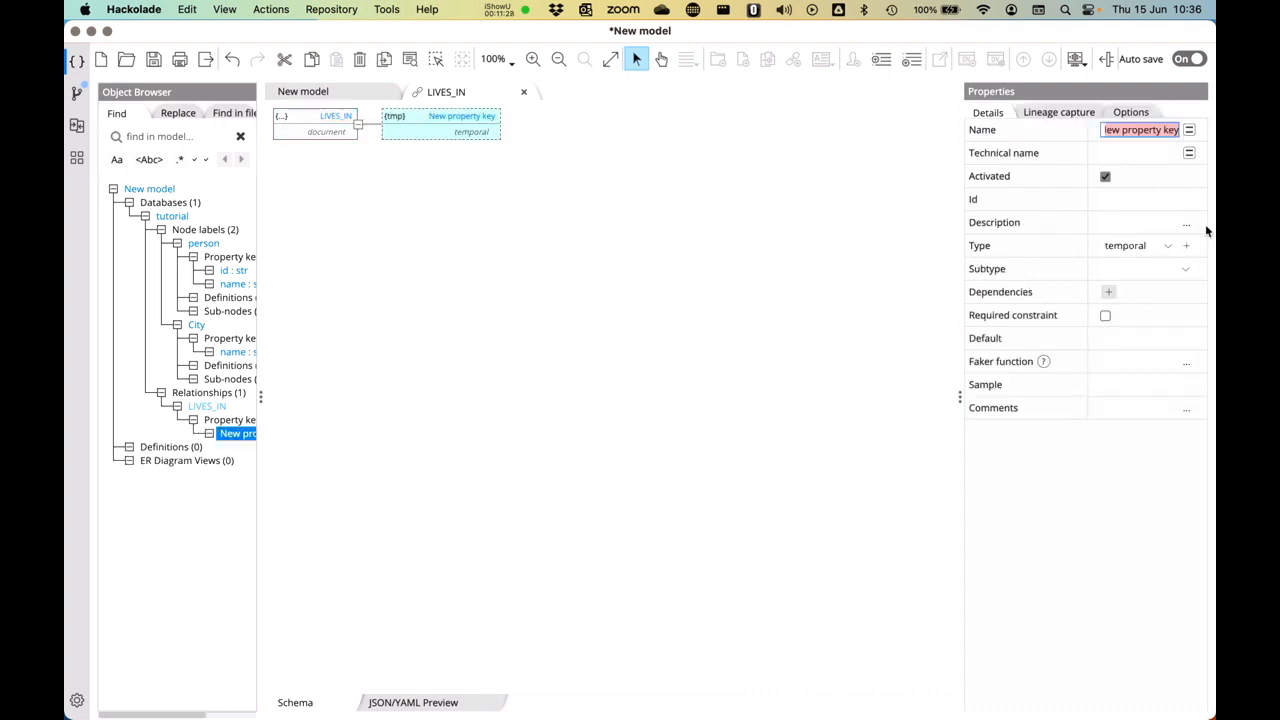
left_click(1186, 268)
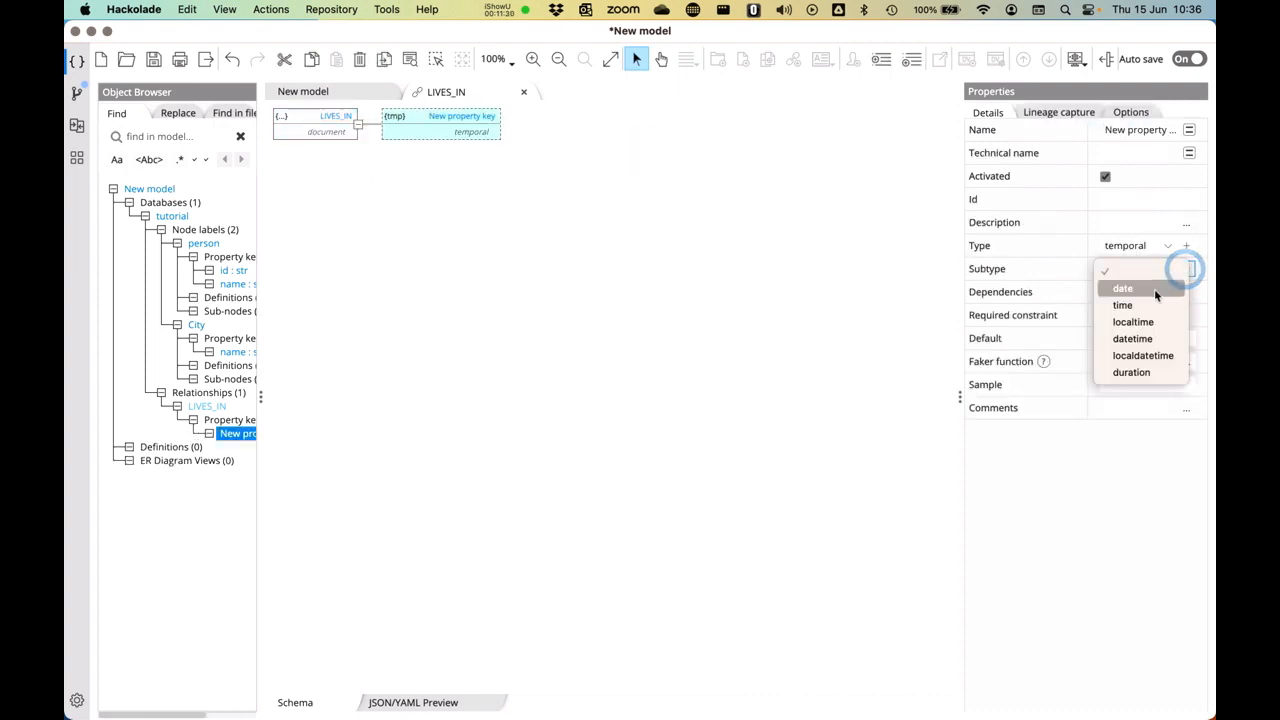
left_click(1122, 288)
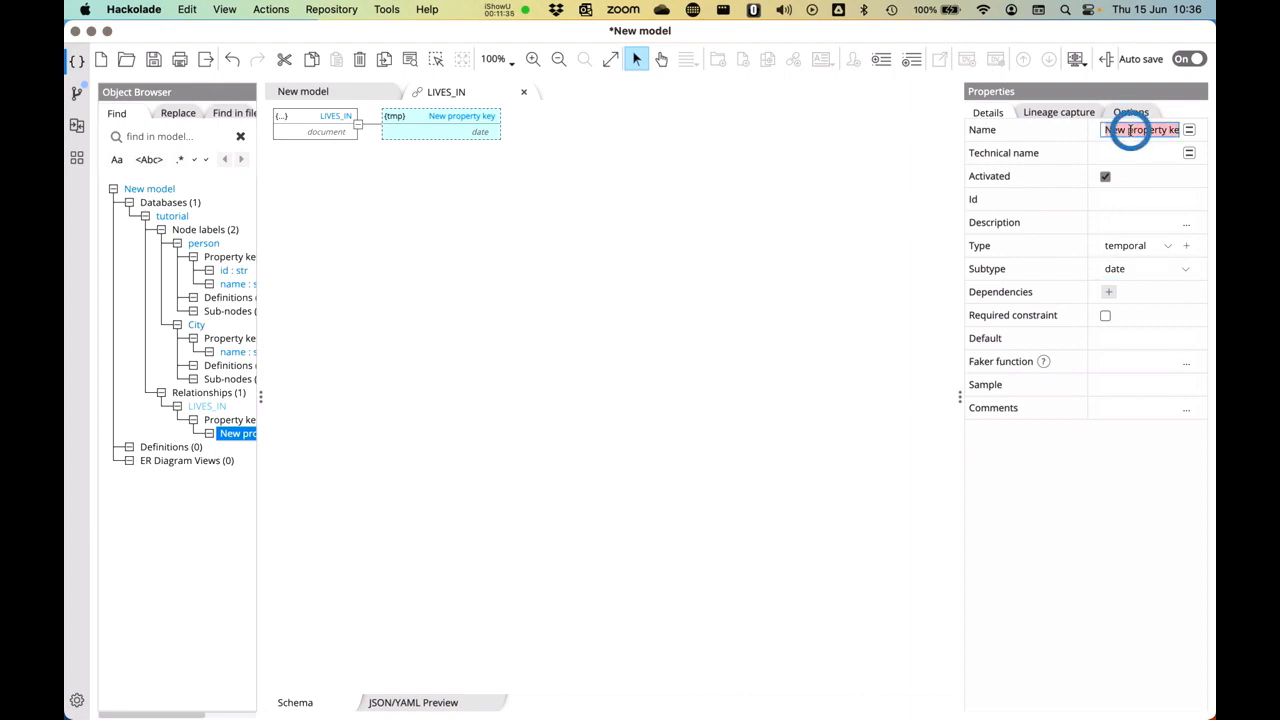
type("since")
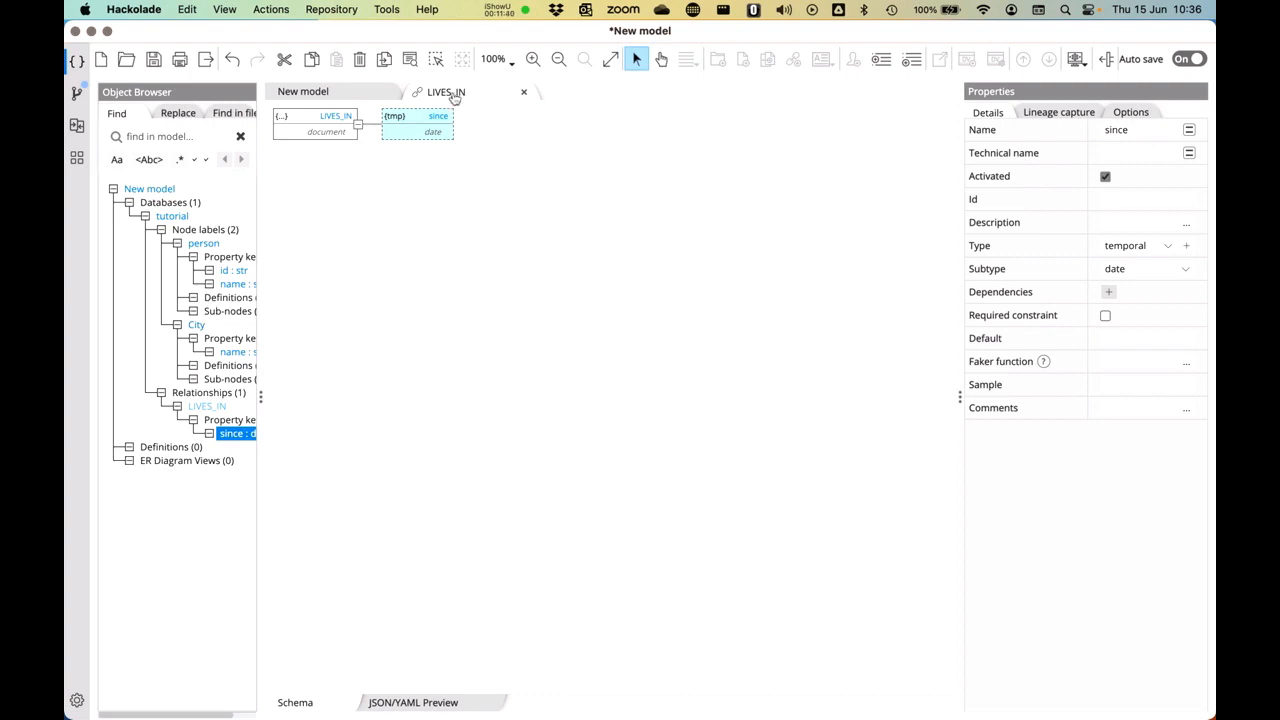
left_click(311, 702)
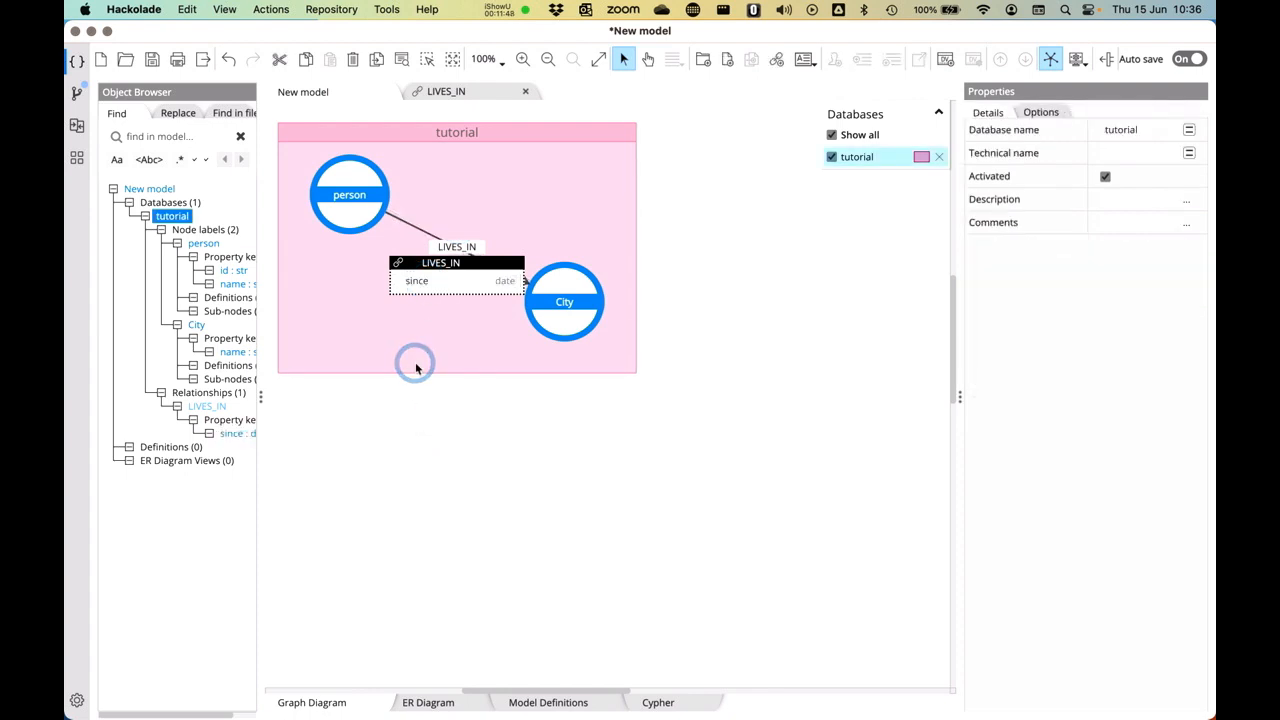
Close the LIVES_IN model, answering the unsaved-changes warning
left_click(415, 363)
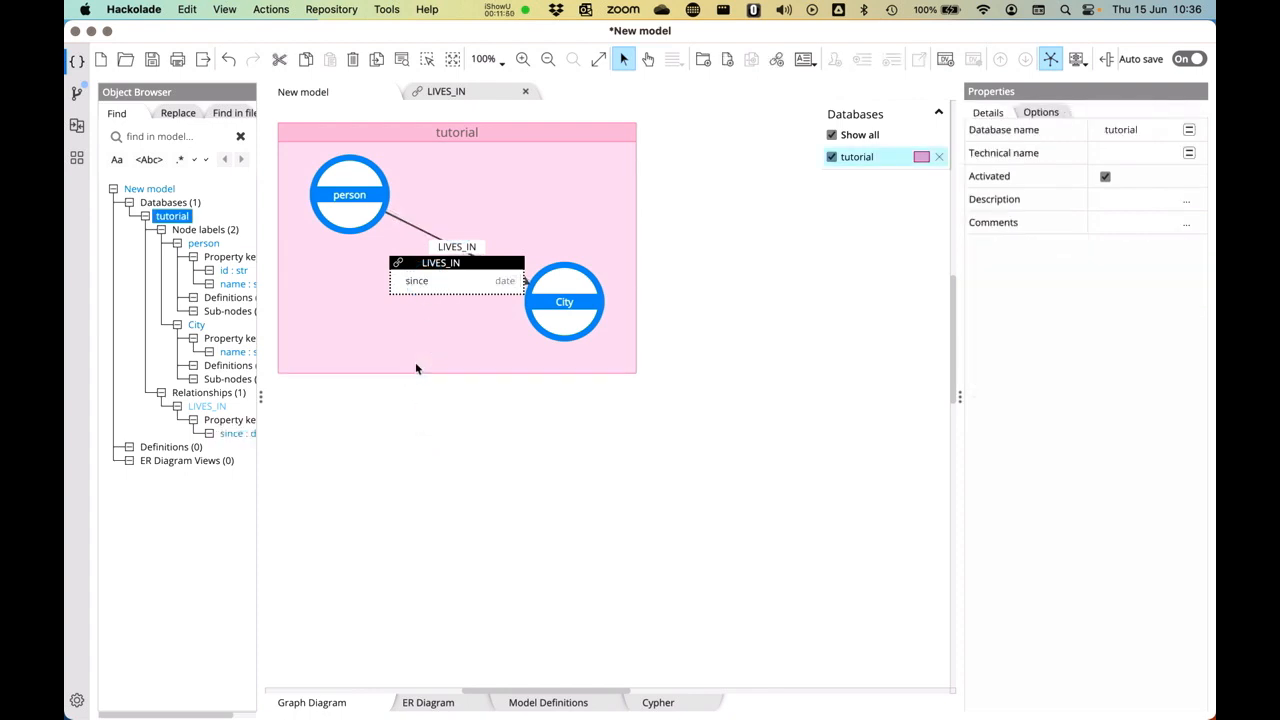
mouse_move(504, 423)
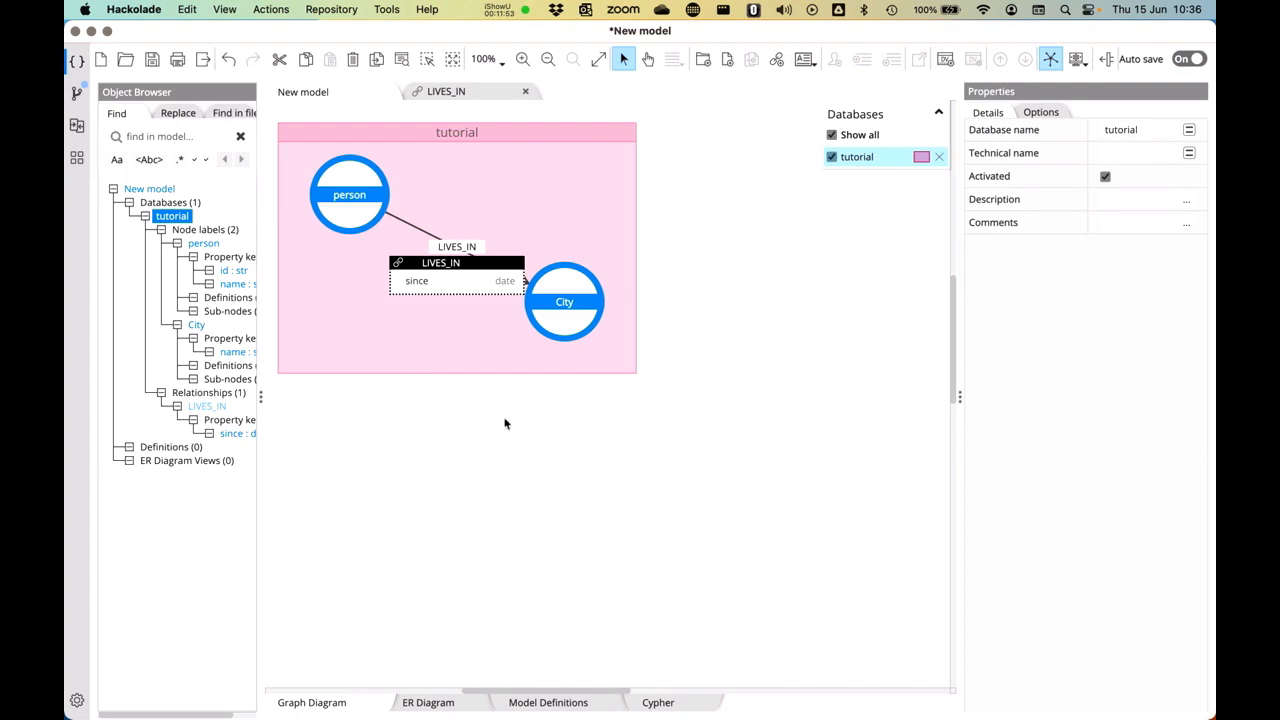
left_click(149, 188)
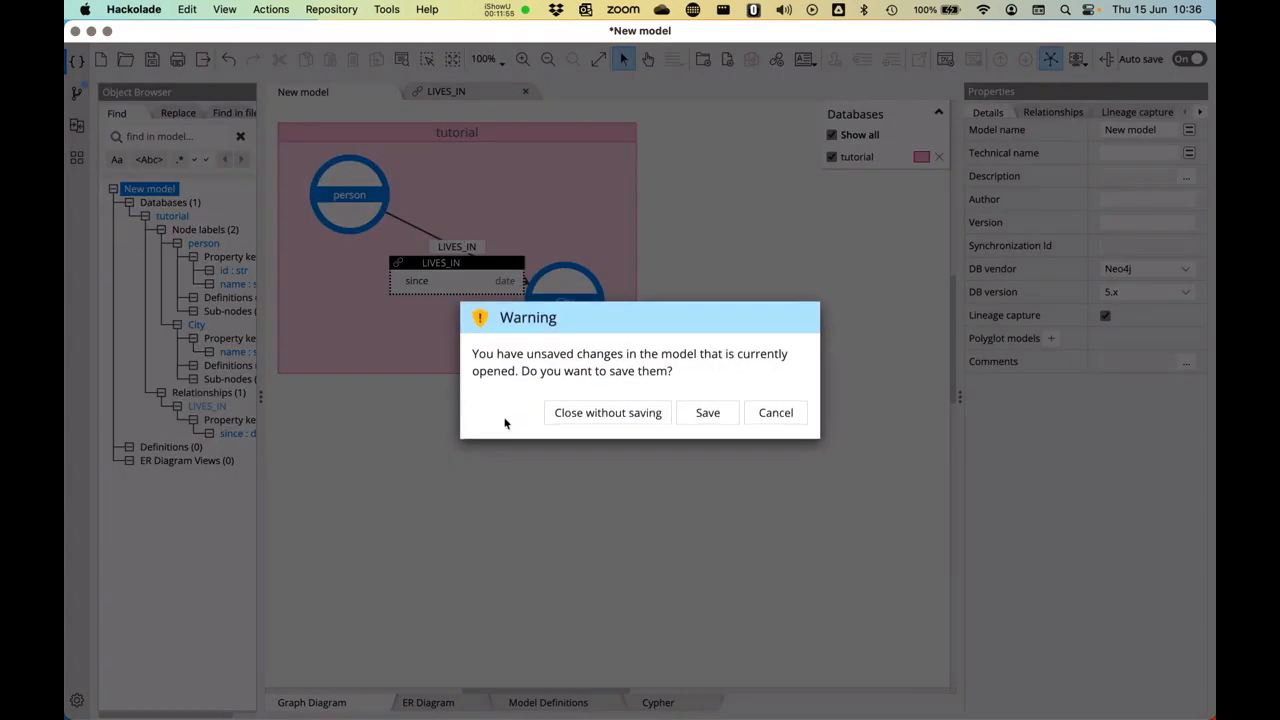
left_click(607, 412)
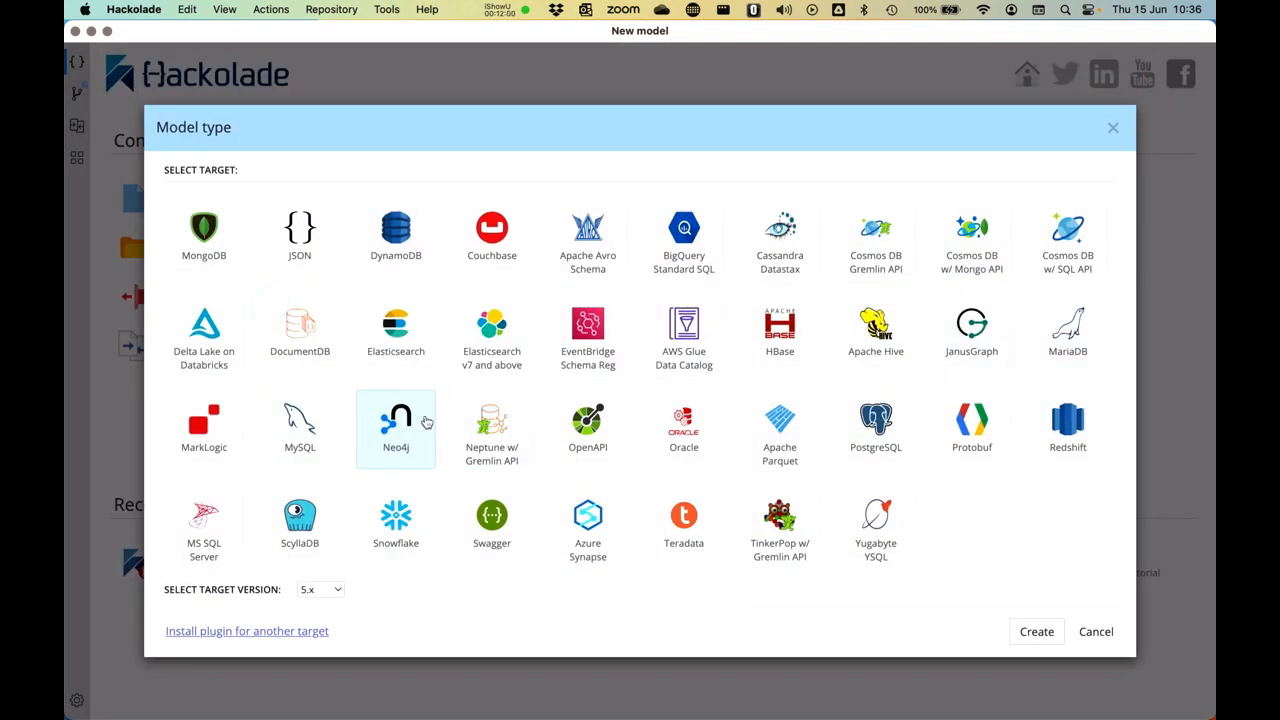
Connect to AuraFree, select all five node labels, and submit reverse-engineering
left_click(1036, 631)
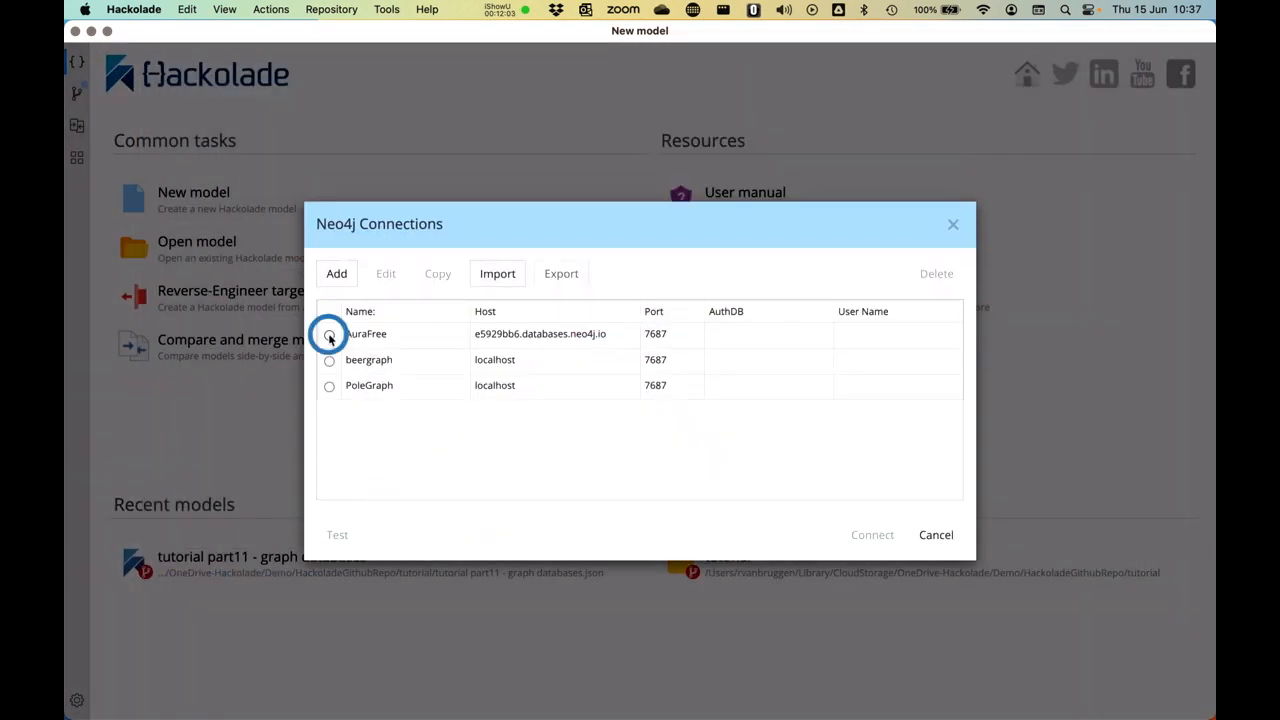
left_click(329, 333)
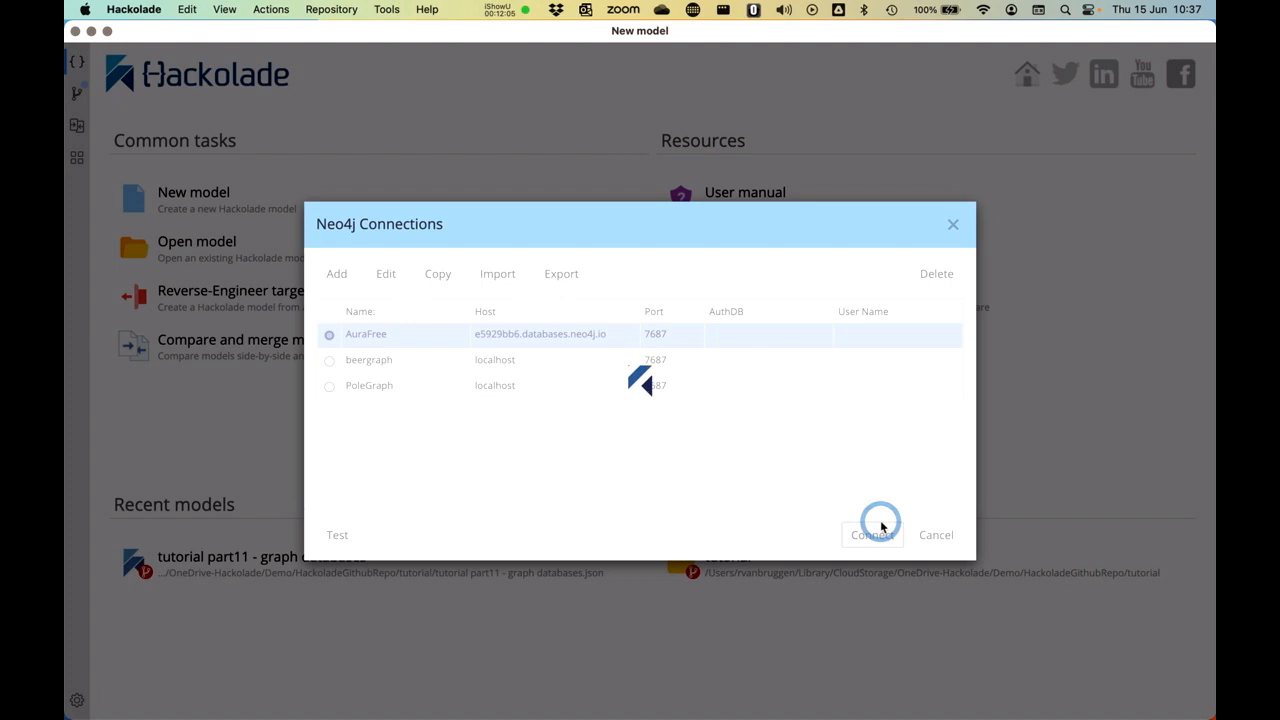
left_click(870, 534)
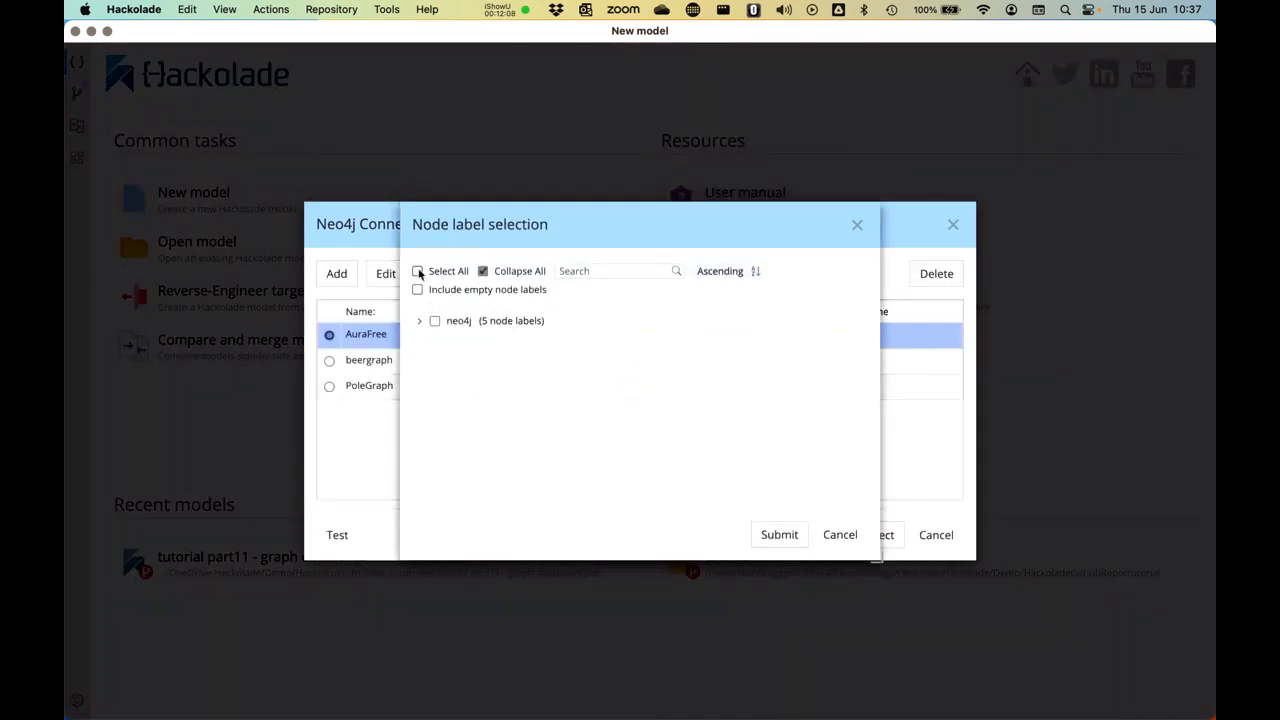
left_click(419, 321)
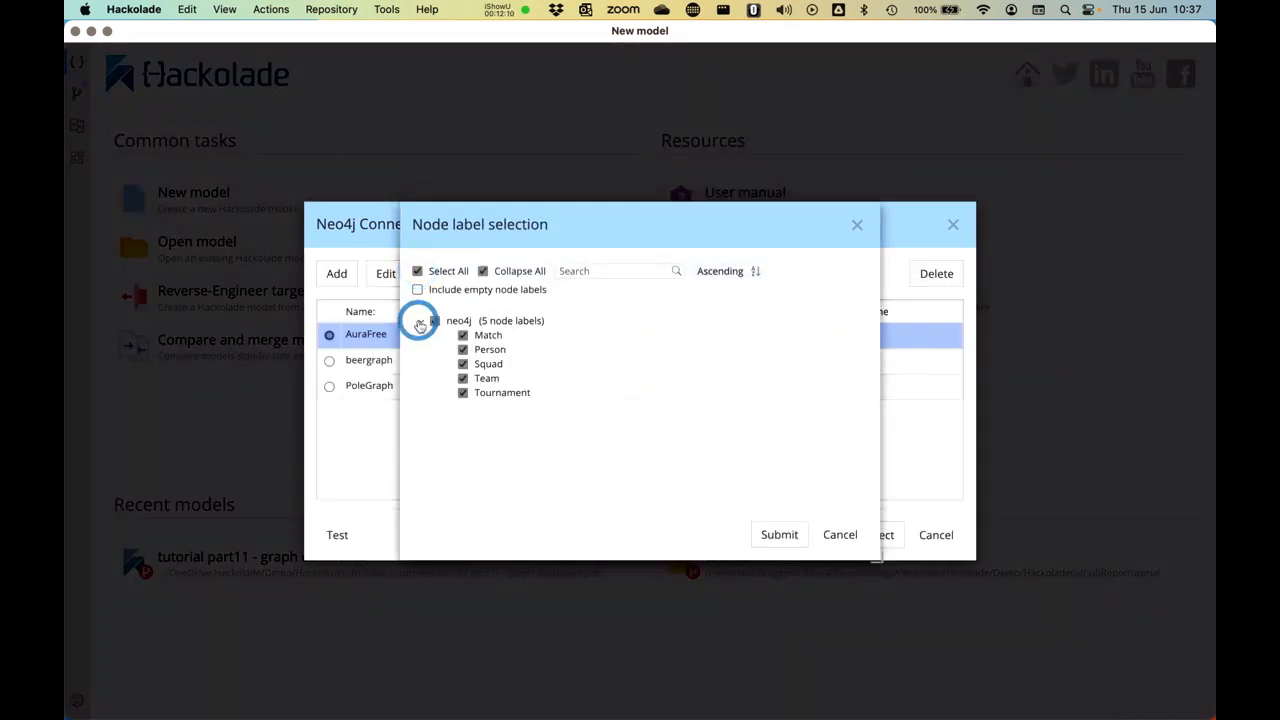
left_click(779, 534)
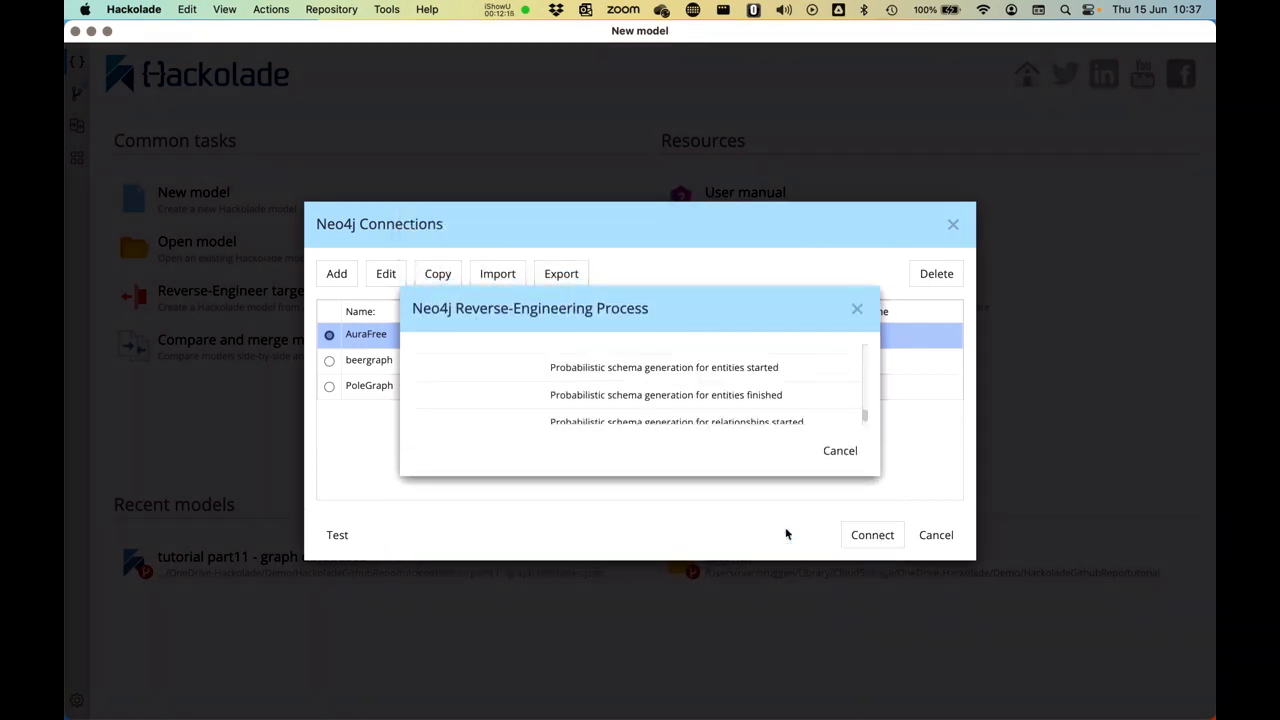
left_click(871, 534)
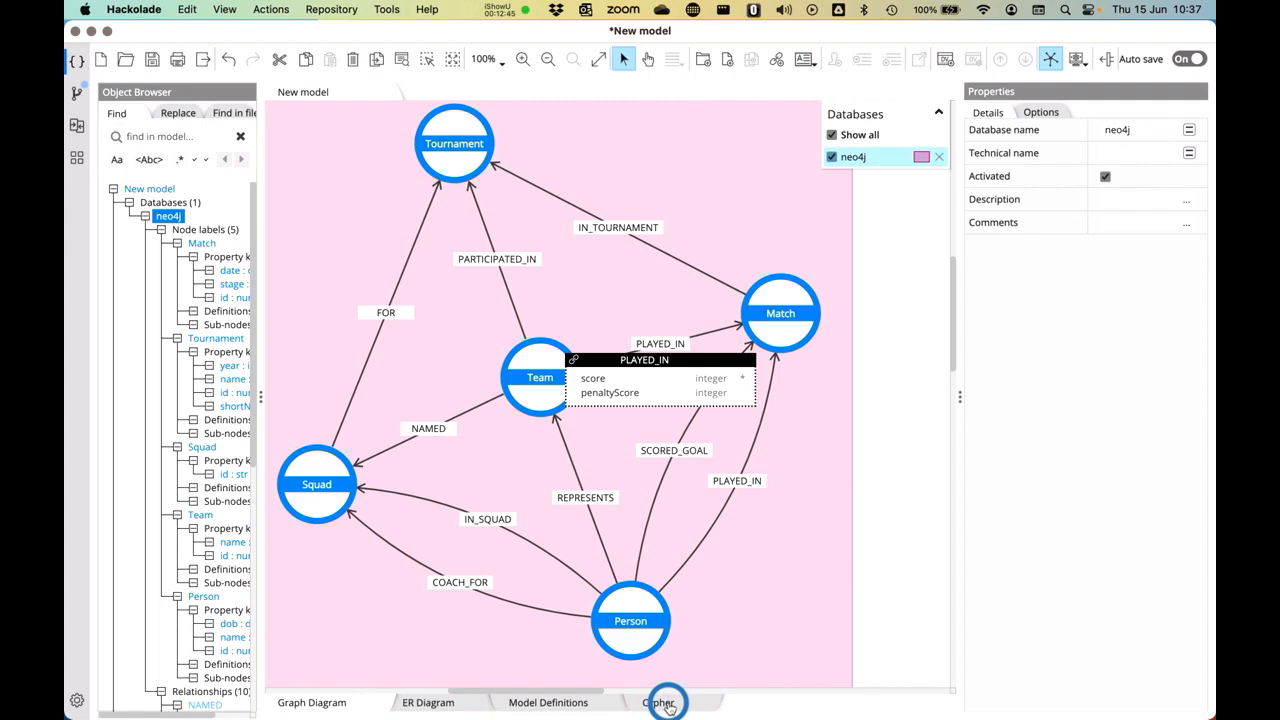
View the generated Cypher script for the reverse-engineered model
left_click(656, 702)
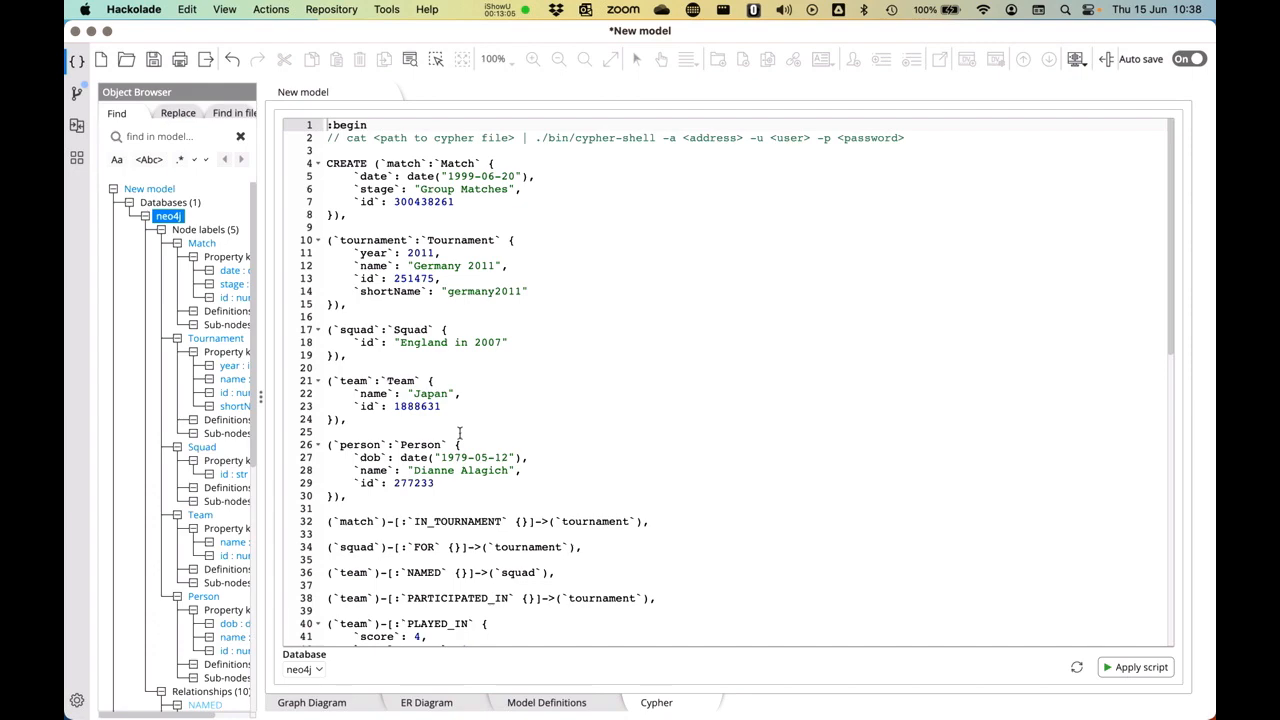
Scroll through the Cypher constraints and indexes, then return to the Graph Diagram
scroll("down", 3)
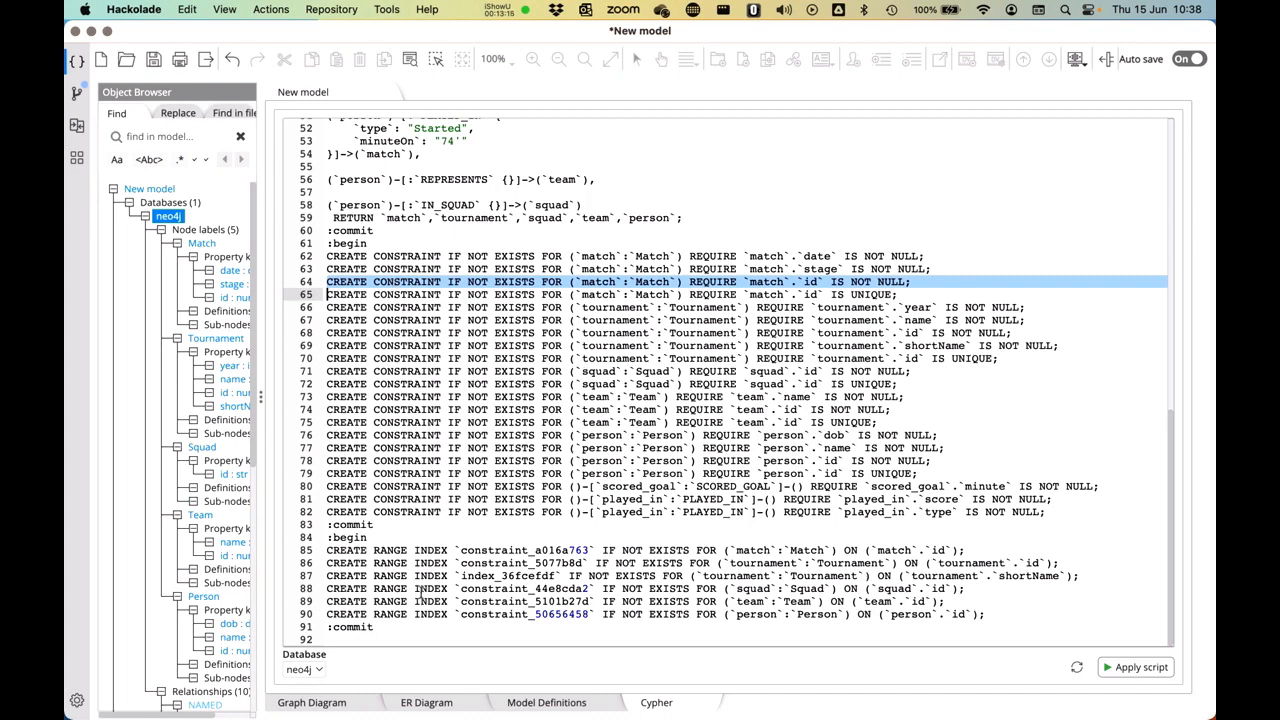
left_click(311, 702)
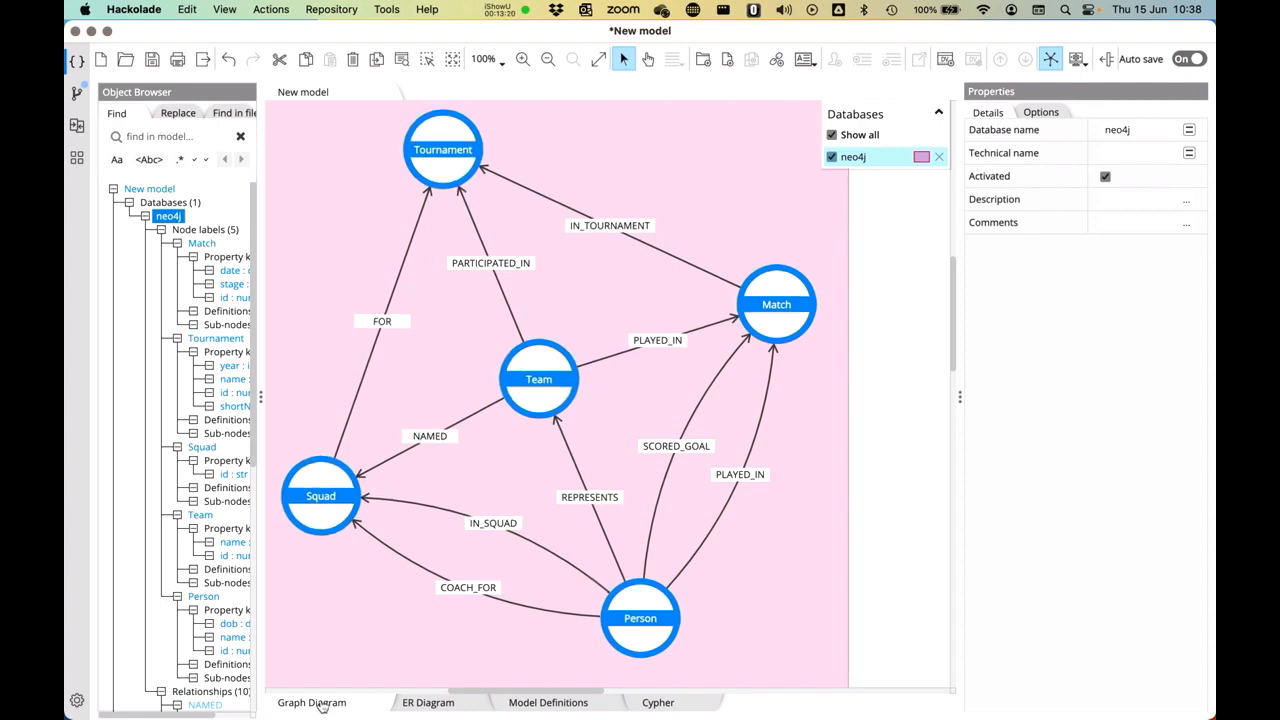
Show the Match node's date, stage and id property box, then select the Team node
left_click(776, 304)
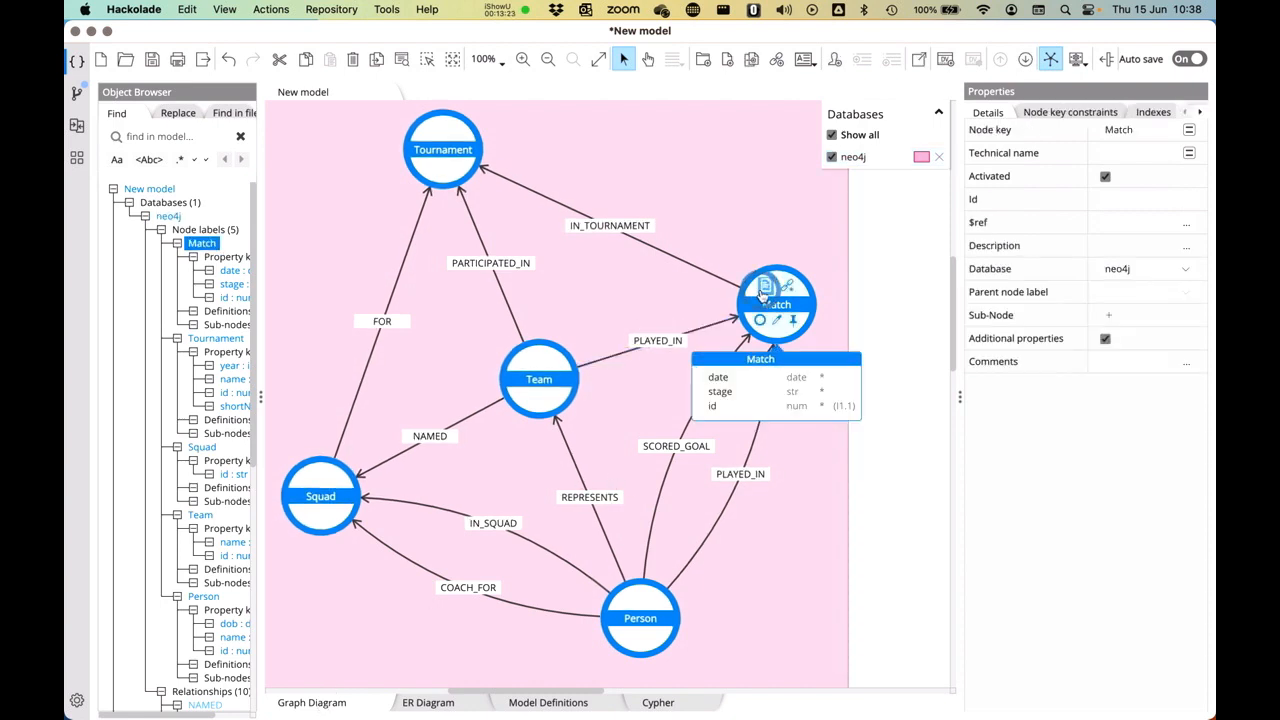
mouse_move(1050, 58)
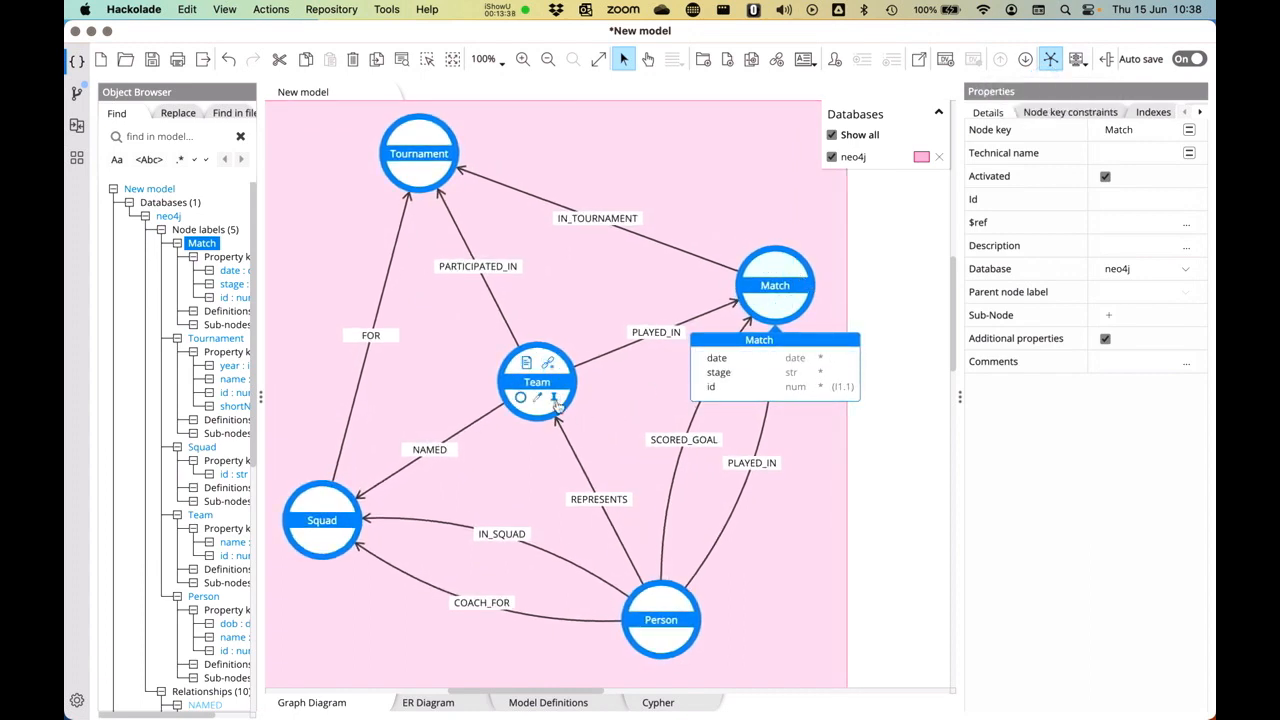
left_click(537, 381)
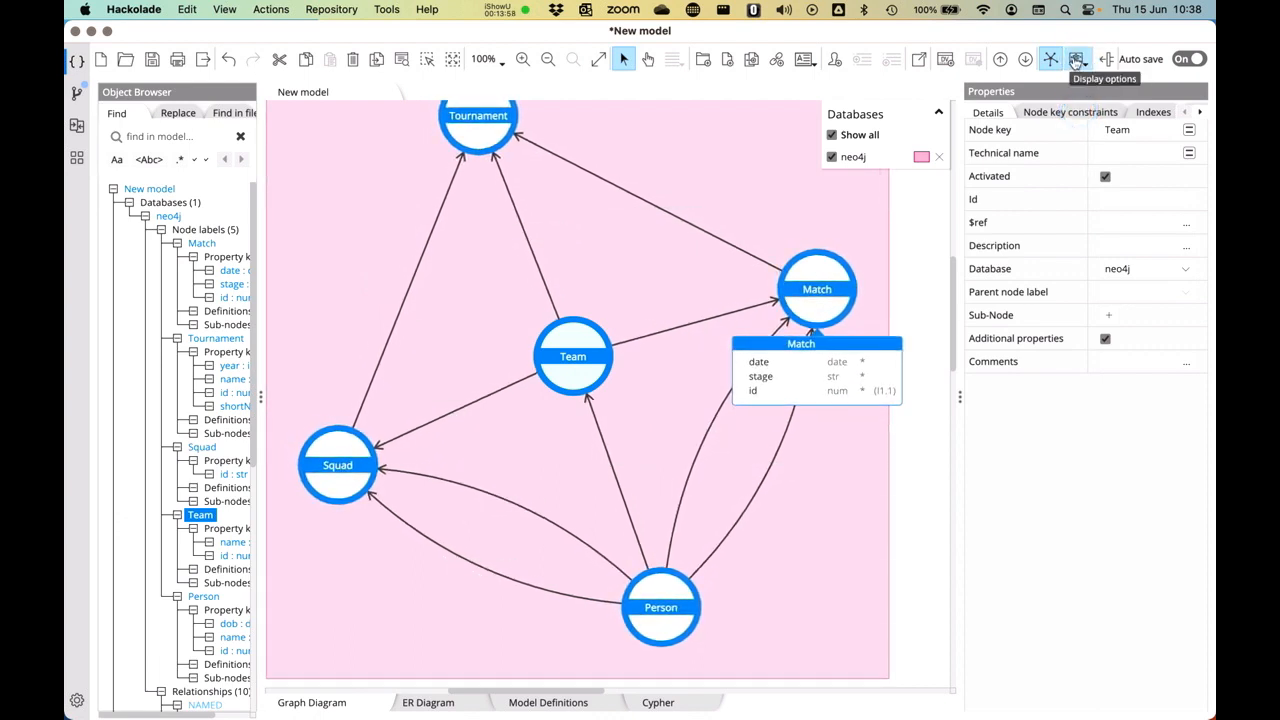
Turn on property boxes for all nodes and relationships, including PLAYED_IN's score and penaltyScore
left_click(1078, 59)
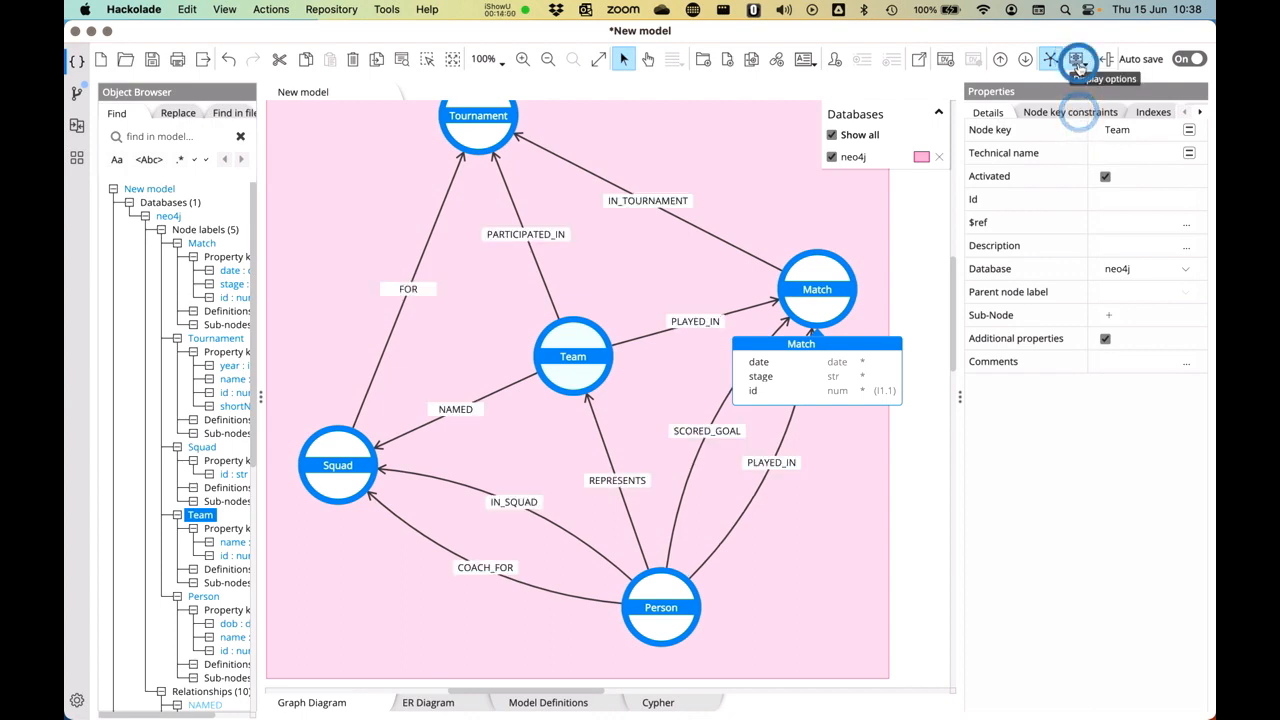
left_click(1077, 59)
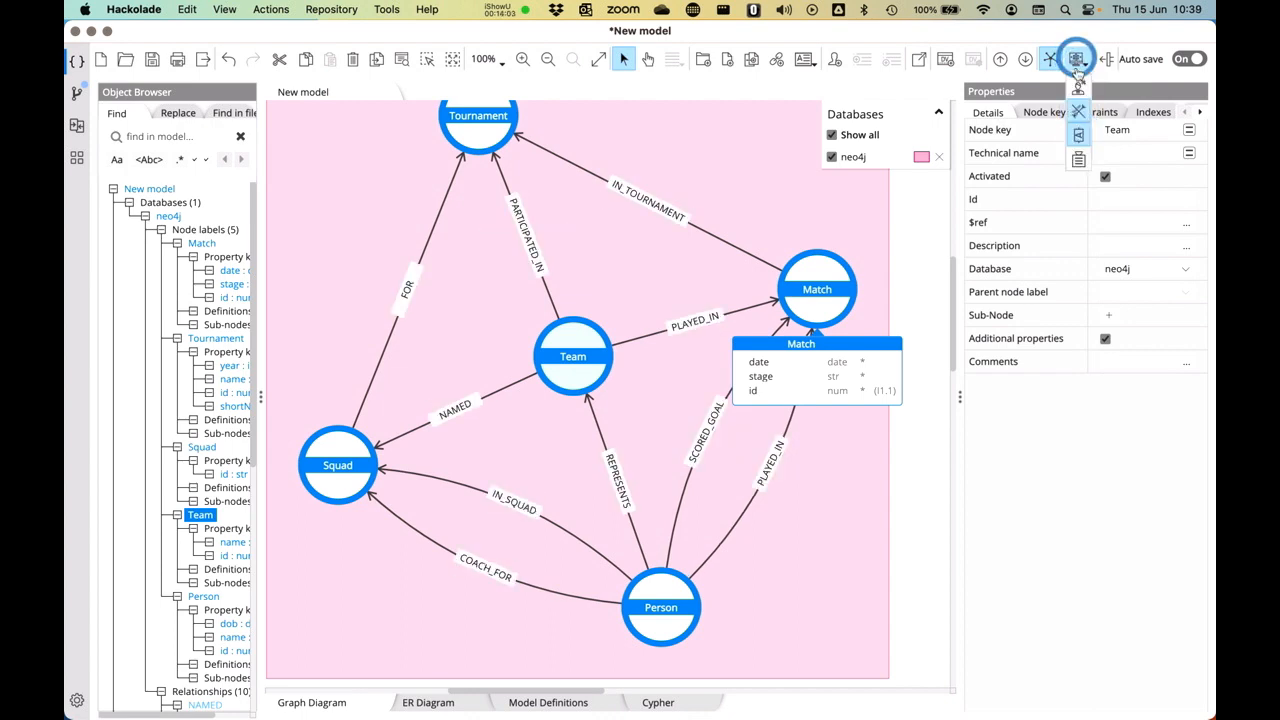
left_click(1077, 58)
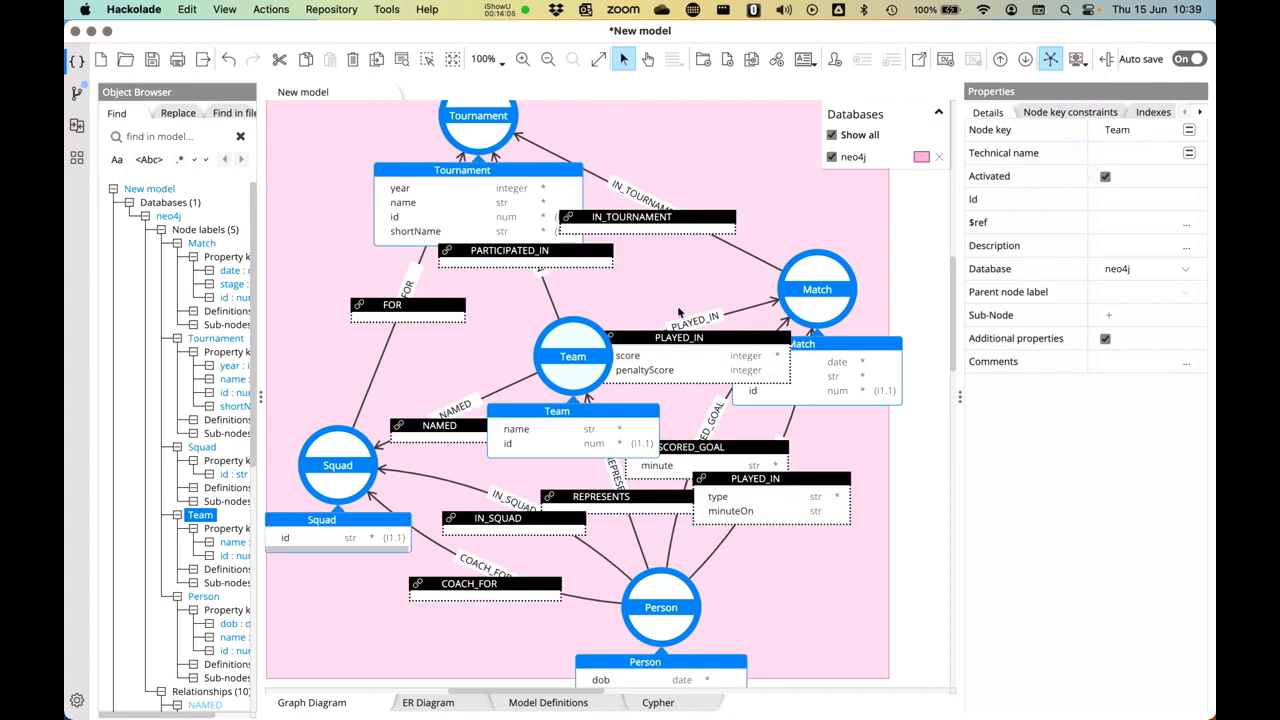